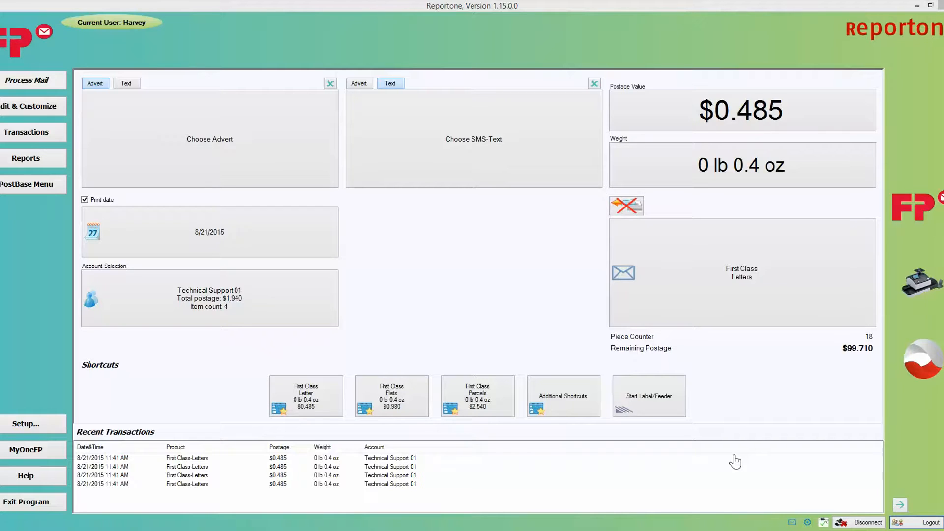
{"action": "mouse_move", "coordinate": [117, 94]}
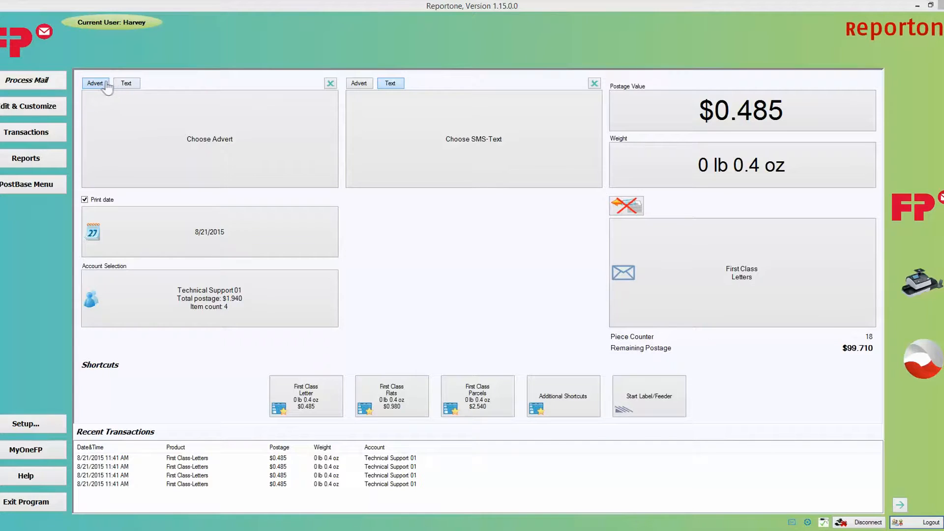
Choose the PRST FIRST CLASS advert for the left imprint panel.
{"action": "left_click", "coordinate": [95, 83]}
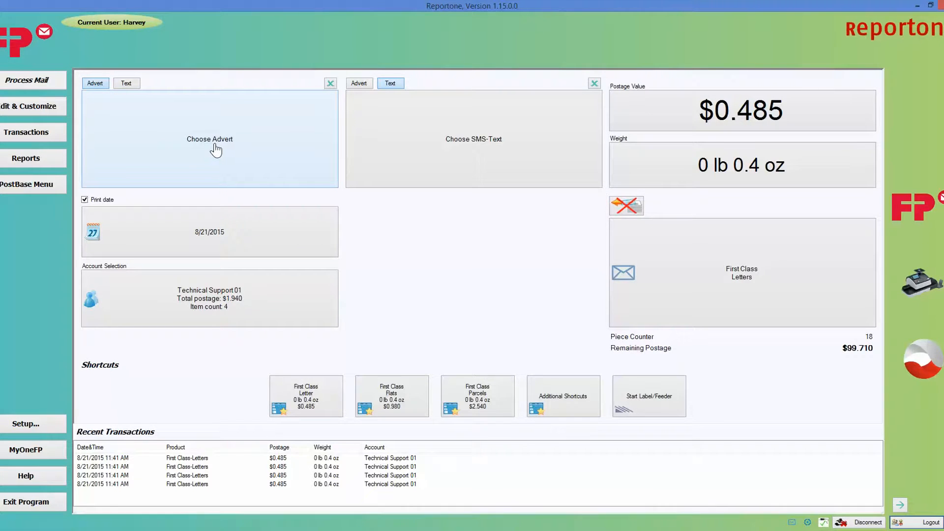
{"action": "left_click", "coordinate": [209, 139]}
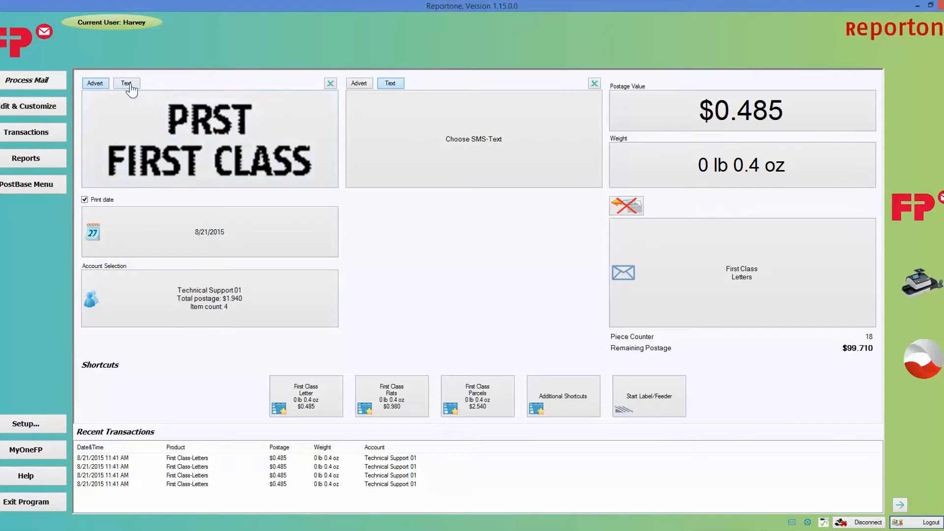
Switch the left panel to text, trying FP Mailing Solutions before settling on First Class Prst.
{"action": "left_click", "coordinate": [126, 83]}
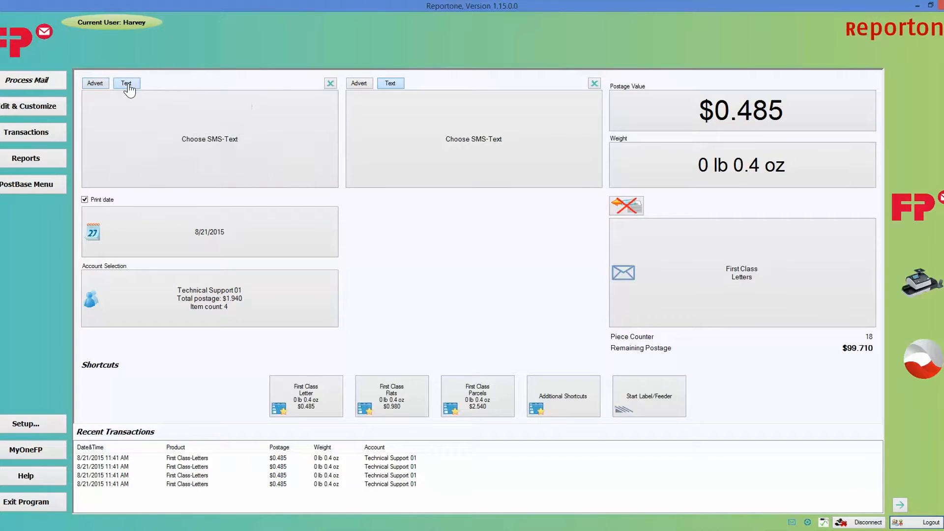
{"action": "left_click", "coordinate": [126, 83]}
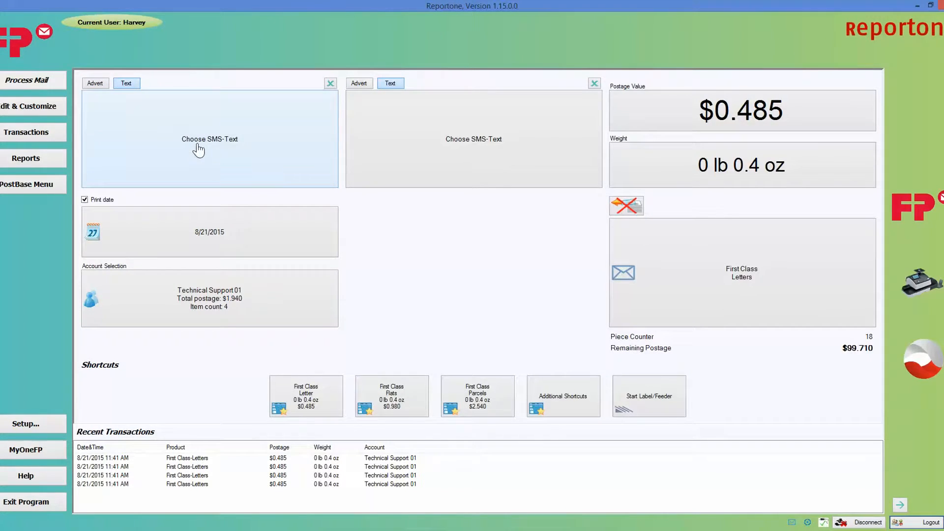
{"action": "left_click", "coordinate": [209, 139]}
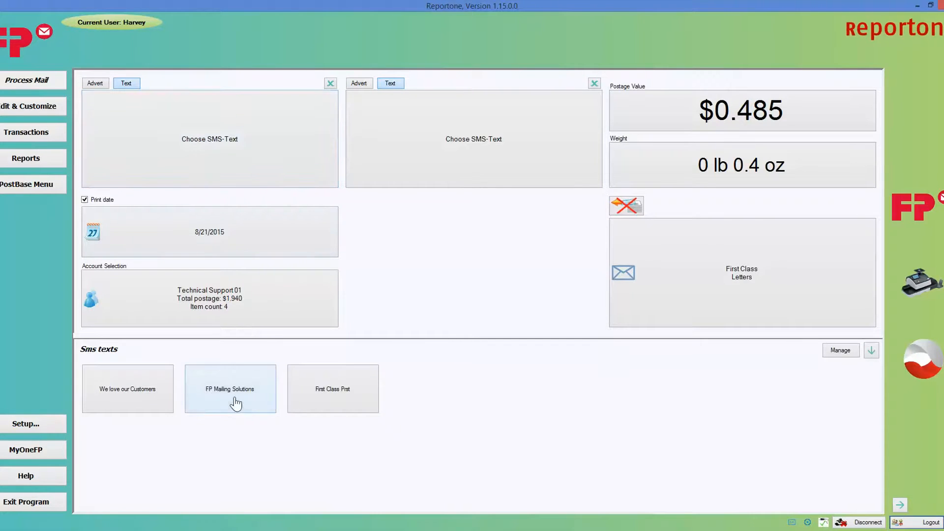
{"action": "left_click", "coordinate": [230, 388]}
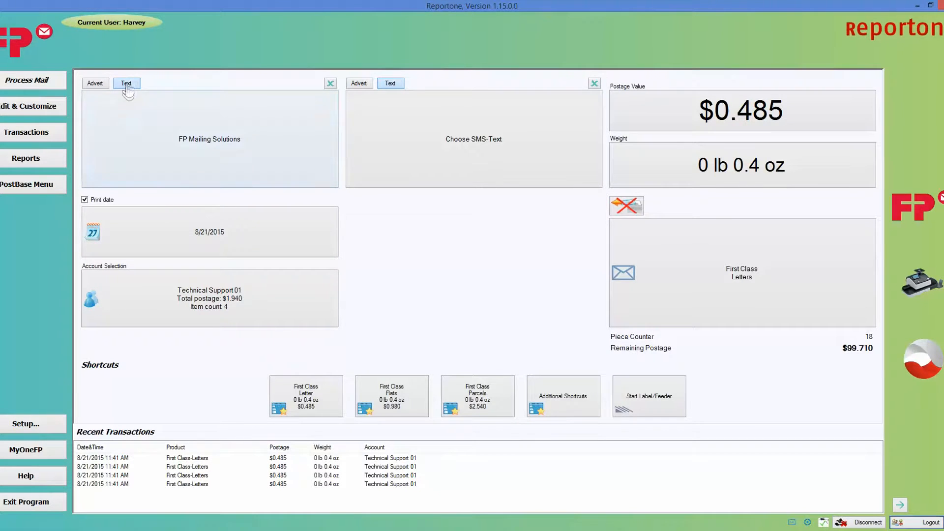
{"action": "left_click", "coordinate": [126, 83]}
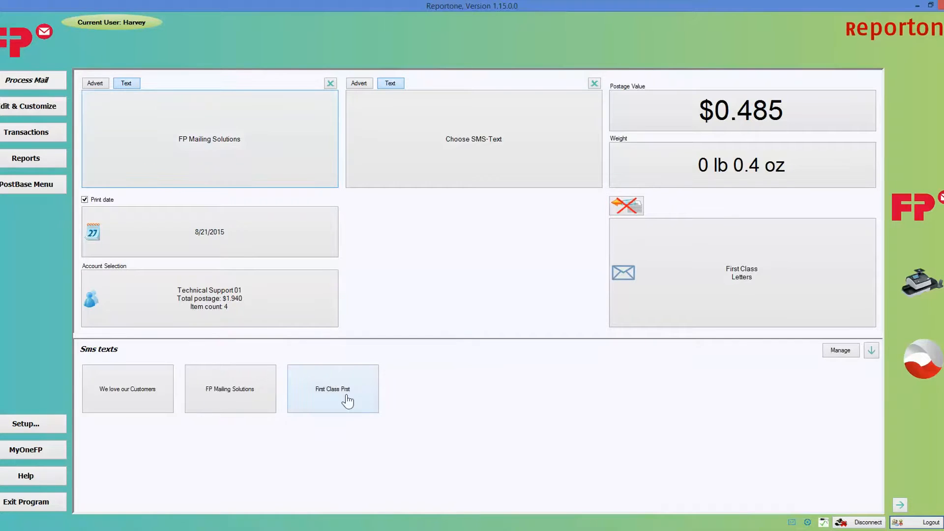
{"action": "left_click", "coordinate": [333, 388]}
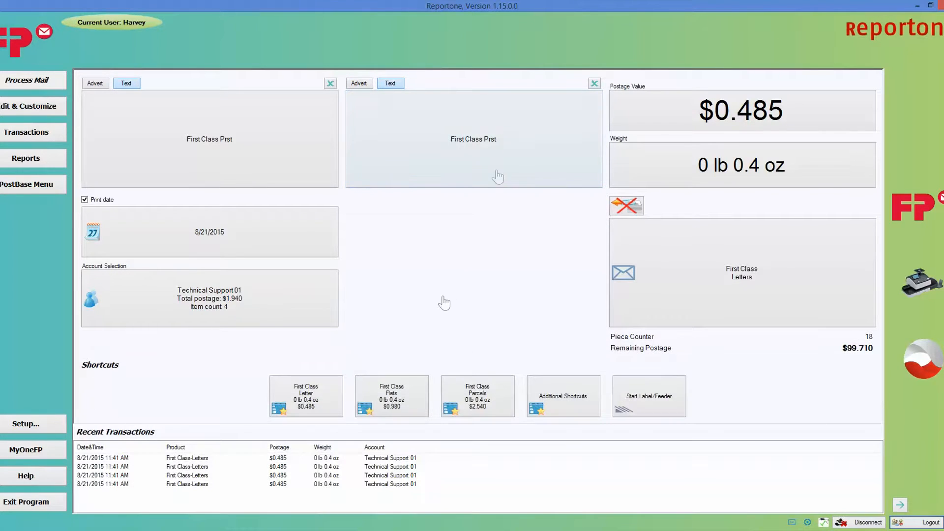
{"action": "left_click", "coordinate": [209, 139]}
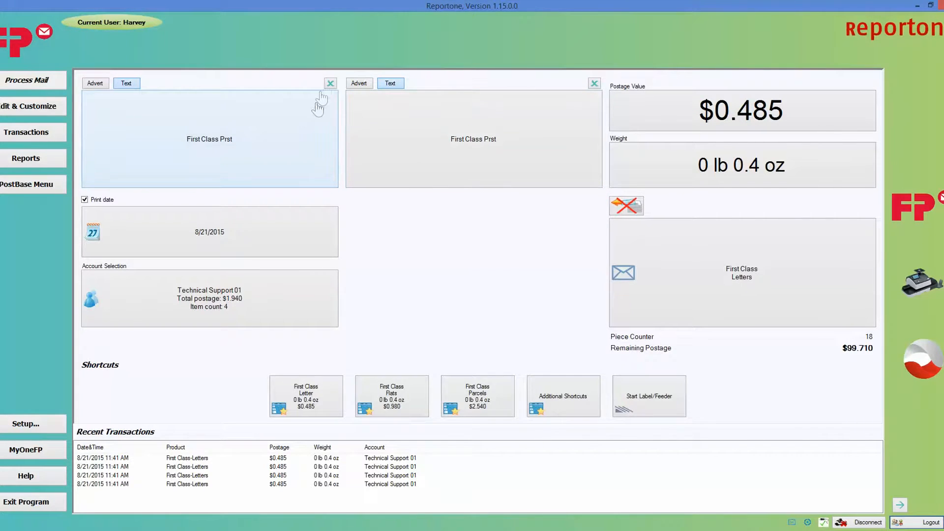
Clear the First Class Prst SMS text from the imprint panels.
{"action": "left_click", "coordinate": [330, 83]}
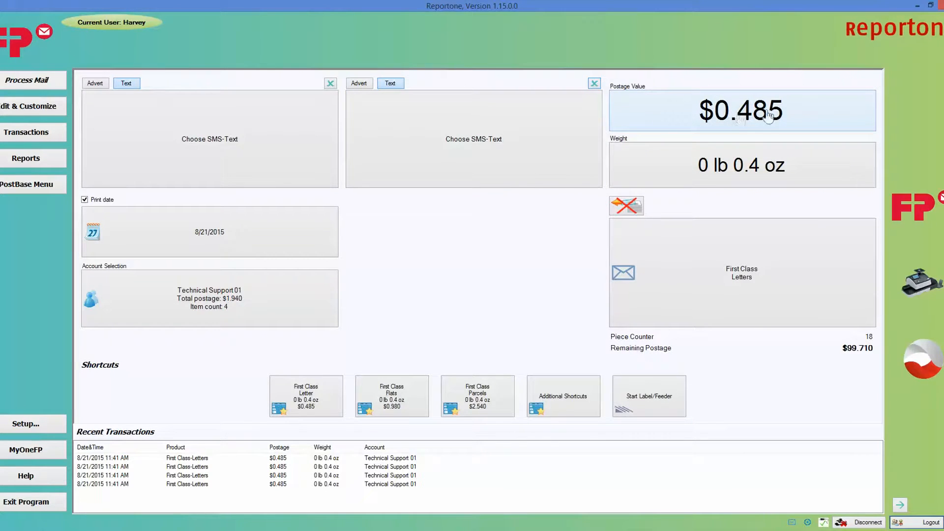
{"action": "mouse_move", "coordinate": [653, 102]}
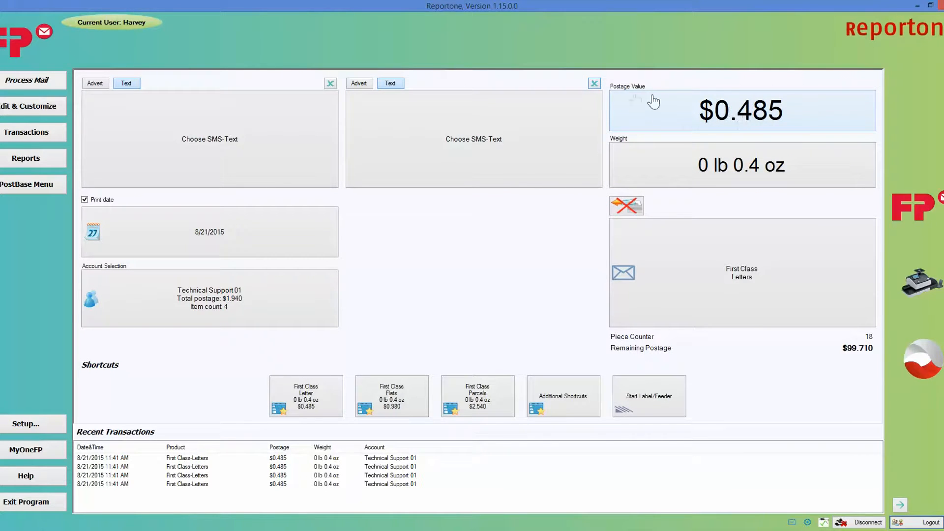
{"action": "mouse_move", "coordinate": [666, 113]}
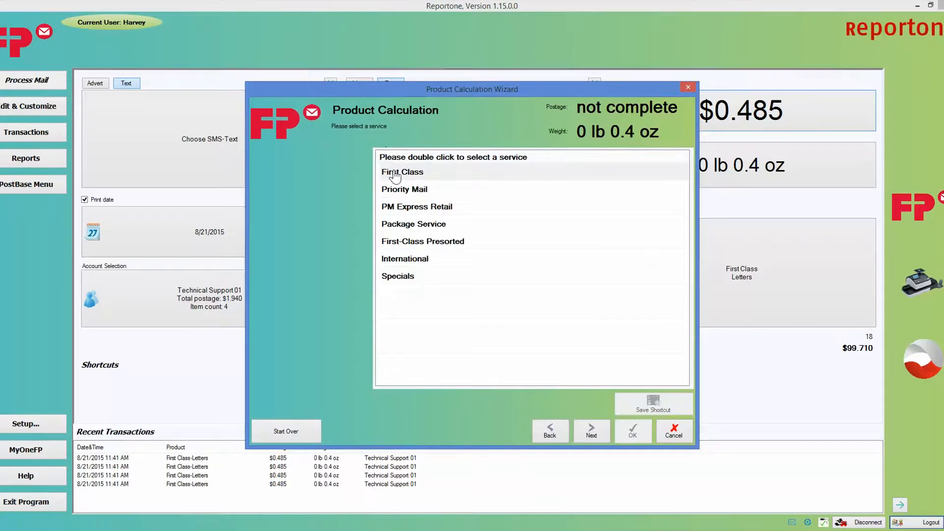
{"action": "mouse_move", "coordinate": [418, 159]}
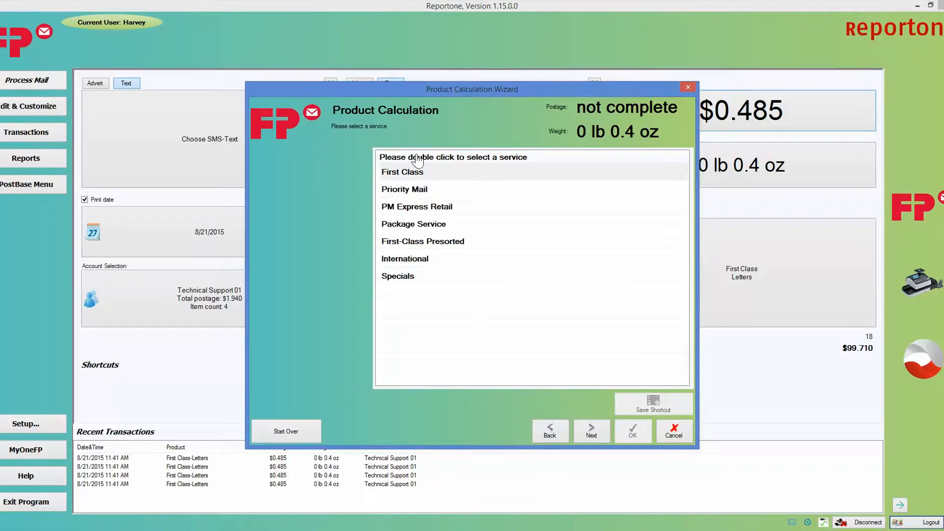
In the Product Calculation Wizard, pick First Class then Parcels and confirm, giving $2.540.
{"action": "left_click", "coordinate": [409, 171]}
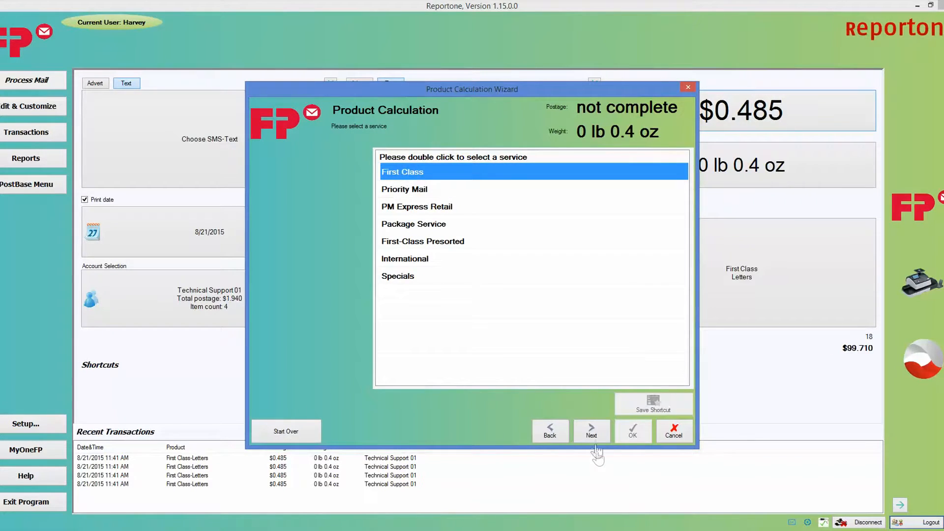
{"action": "double_click", "coordinate": [402, 172]}
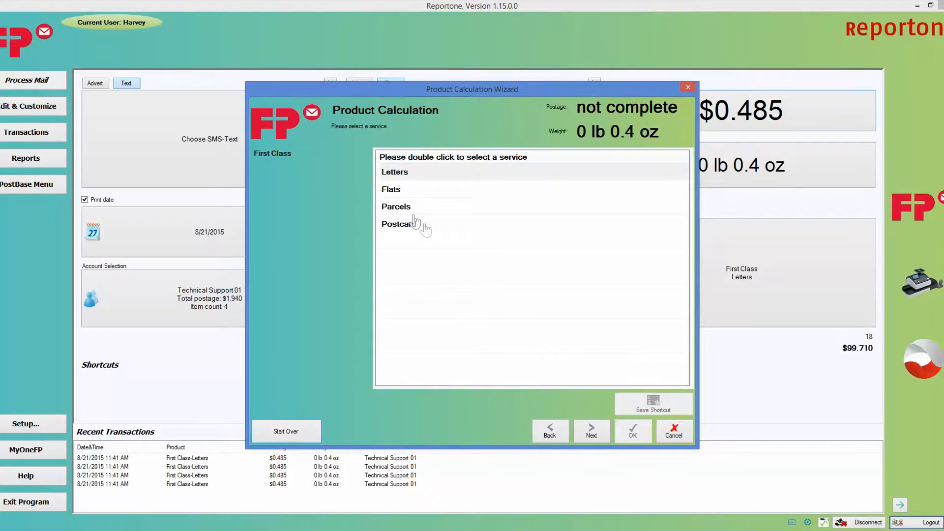
{"action": "left_click", "coordinate": [421, 206]}
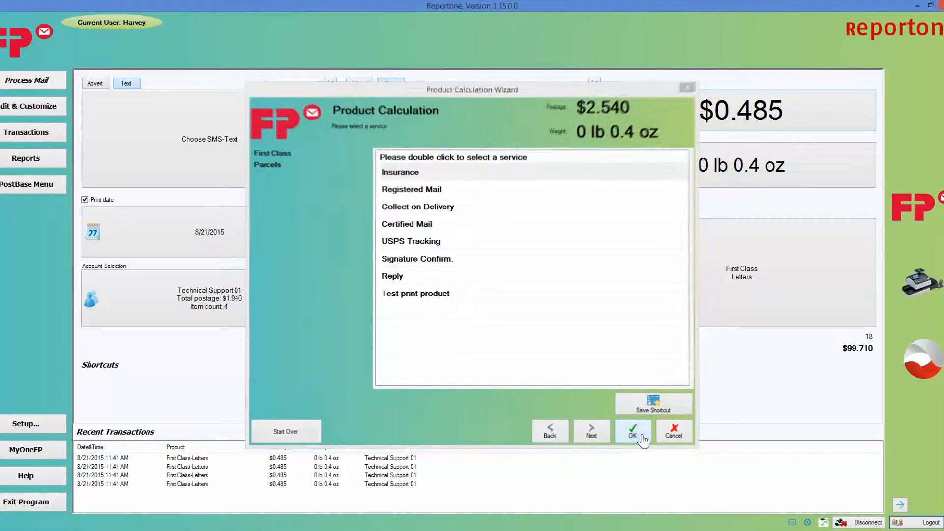
{"action": "left_click", "coordinate": [632, 434]}
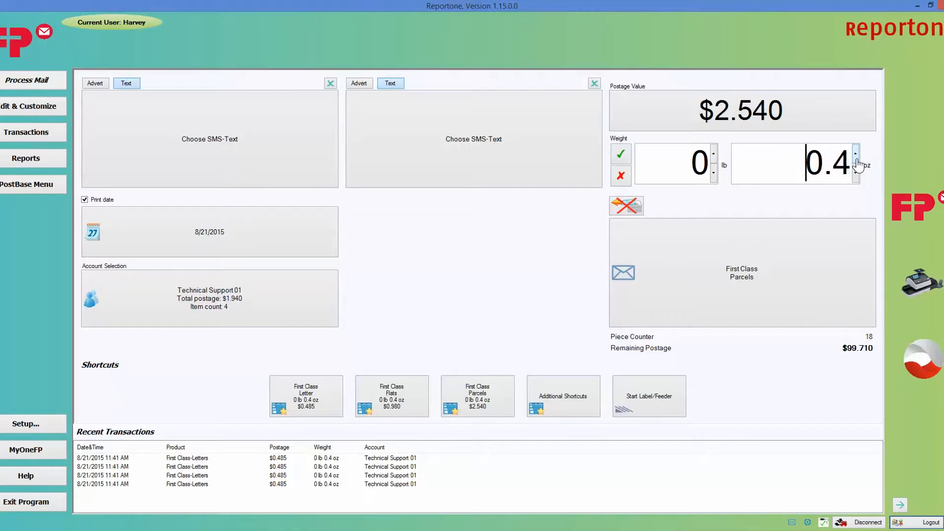
Raise the weight to 0 lb 0.6 oz and accept it.
{"action": "left_click", "coordinate": [855, 156]}
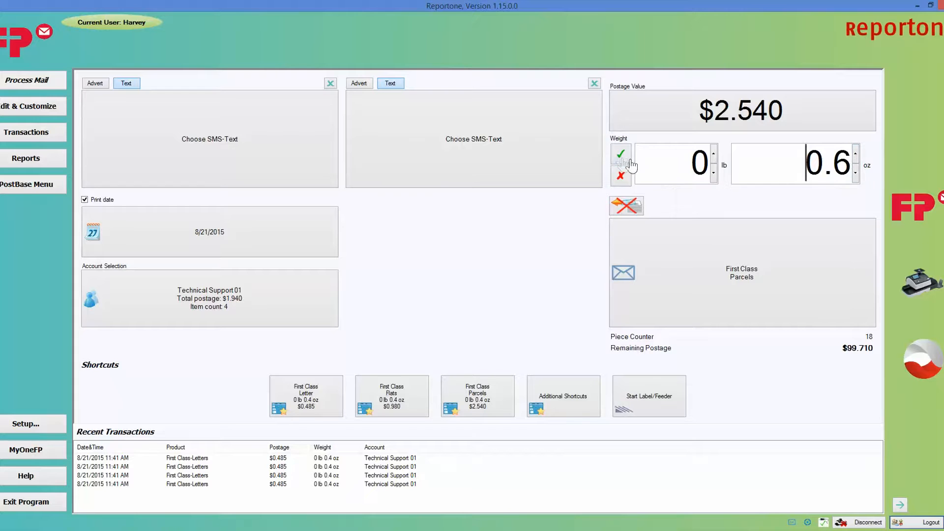
{"action": "left_click", "coordinate": [620, 156]}
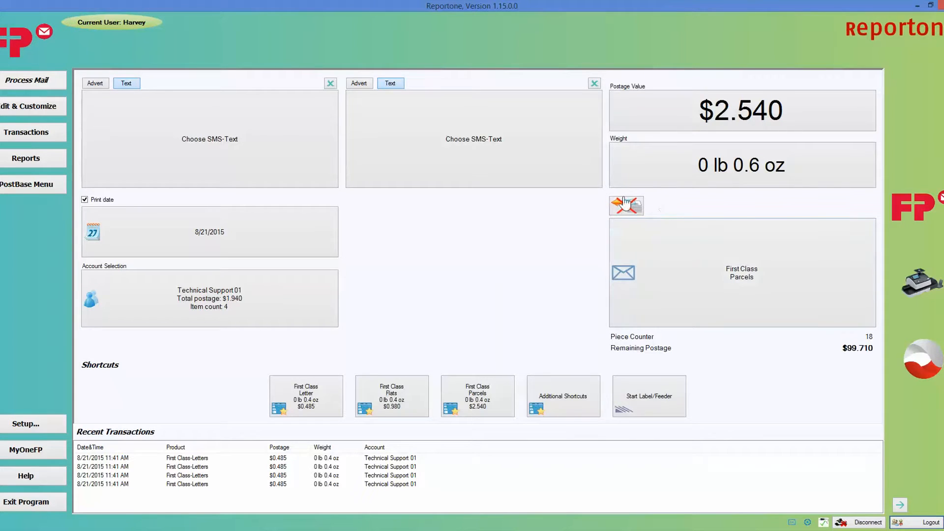
{"action": "mouse_move", "coordinate": [626, 207]}
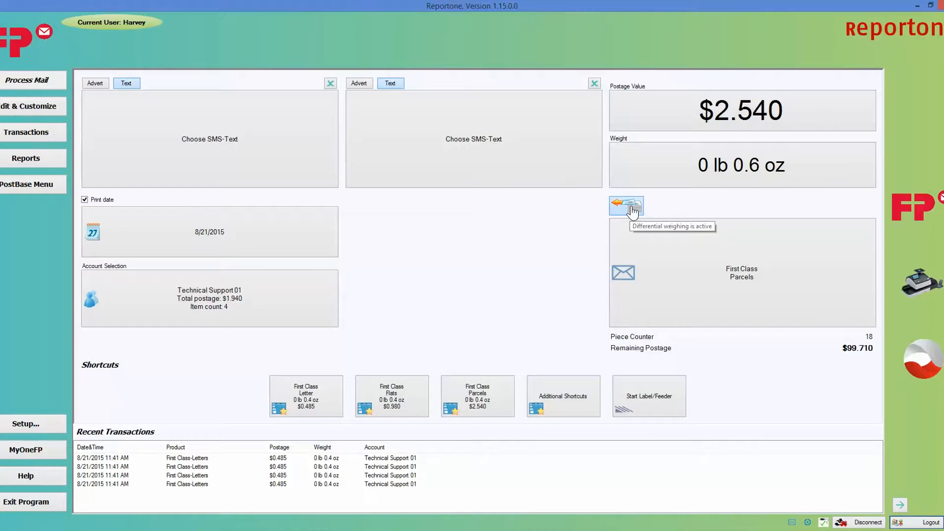
{"action": "mouse_move", "coordinate": [647, 212]}
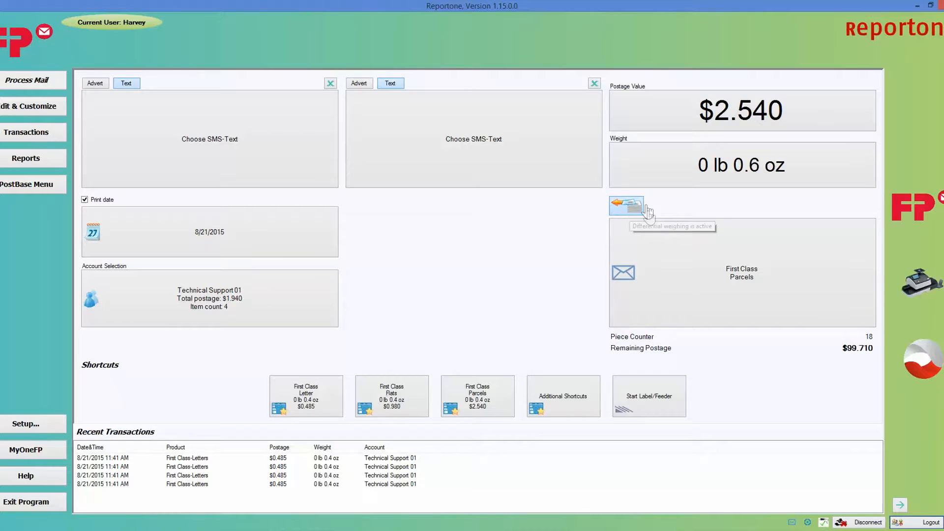
{"action": "mouse_move", "coordinate": [626, 205]}
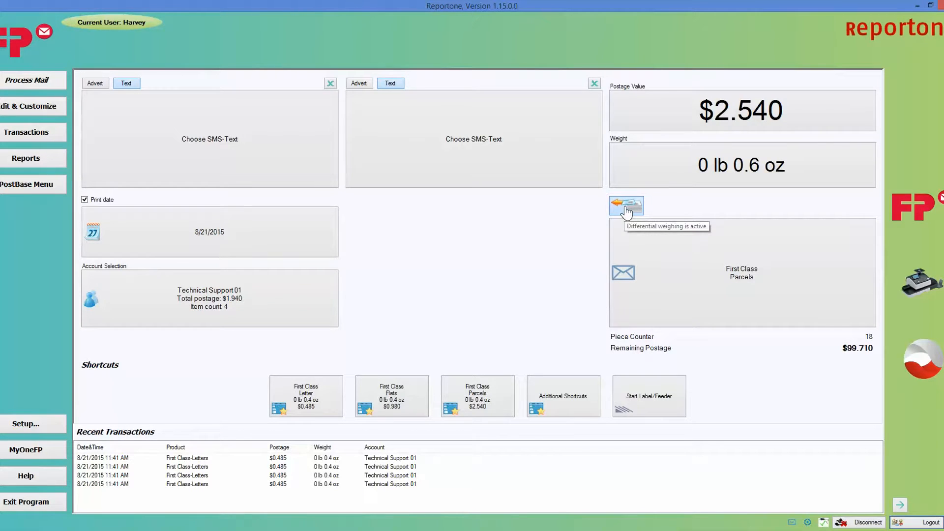
Deactivate differential weighing, keeping postage at $2.540 for 0.6 oz.
{"action": "left_click", "coordinate": [626, 206]}
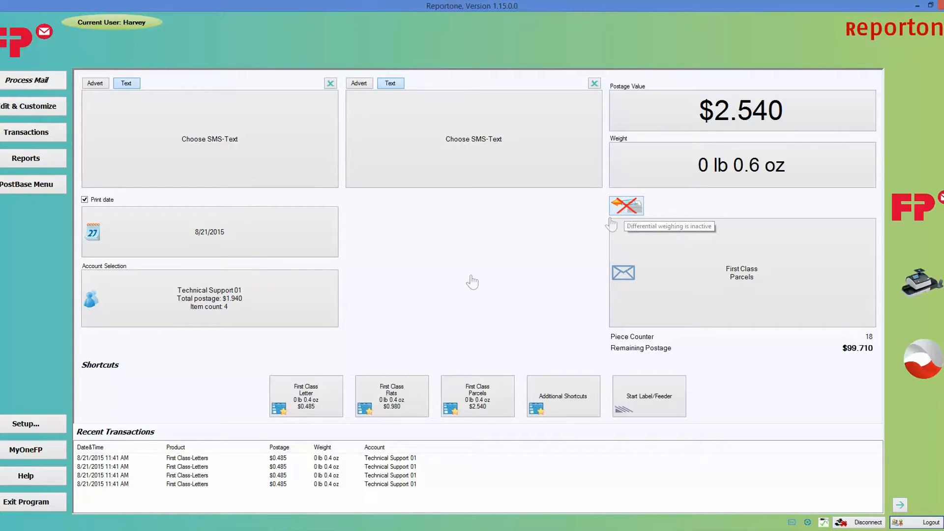
{"action": "mouse_move", "coordinate": [745, 281]}
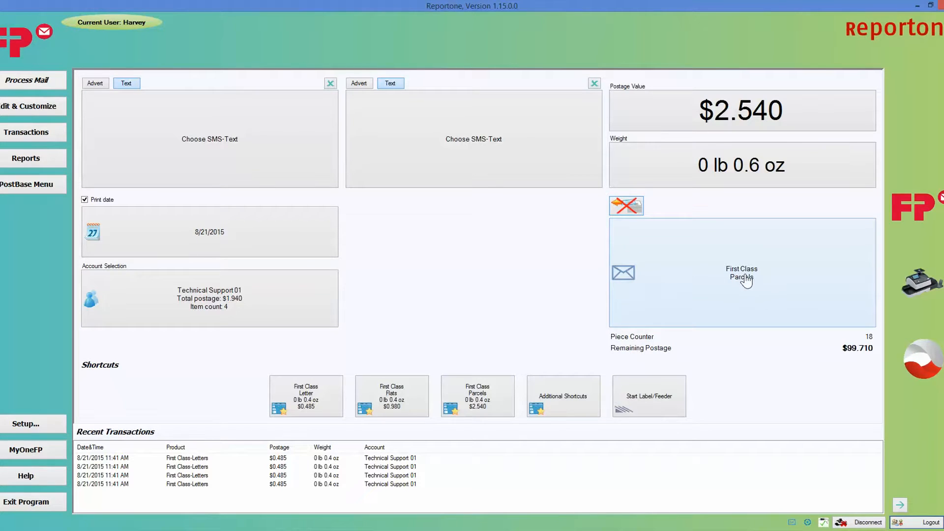
{"action": "left_click", "coordinate": [742, 272]}
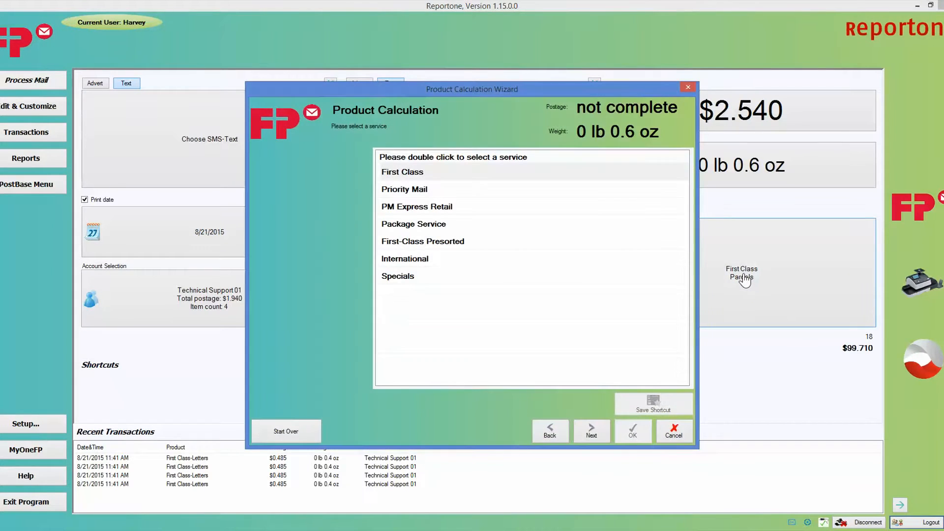
{"action": "mouse_move", "coordinate": [611, 139]}
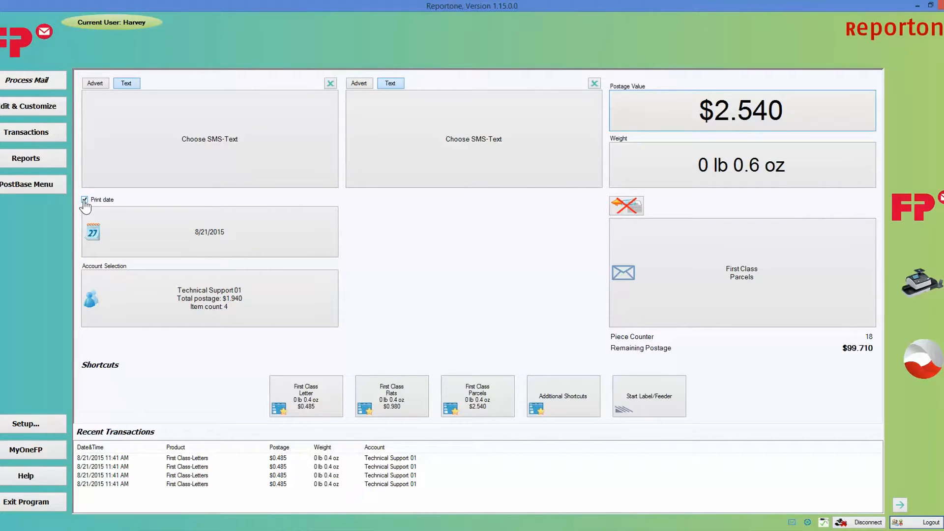
{"action": "left_click", "coordinate": [85, 200]}
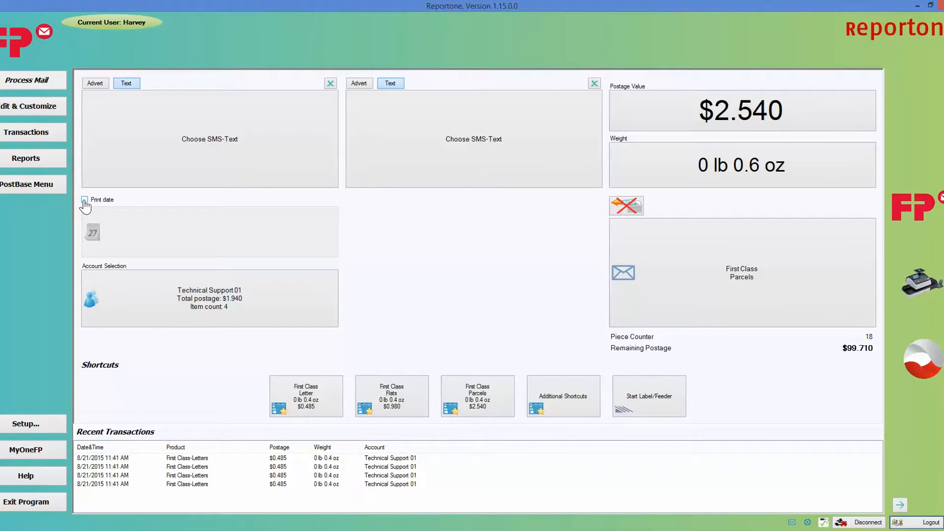
{"action": "left_click", "coordinate": [84, 199]}
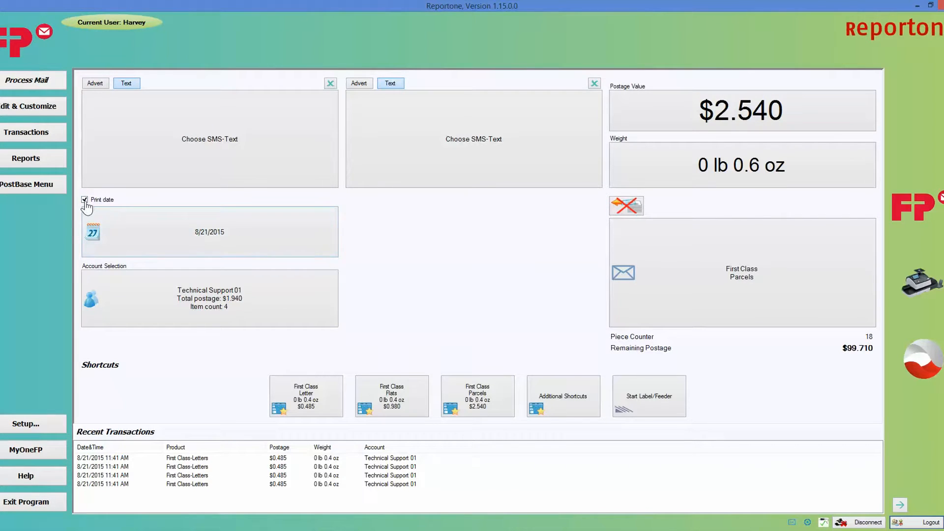
{"action": "left_click", "coordinate": [209, 232]}
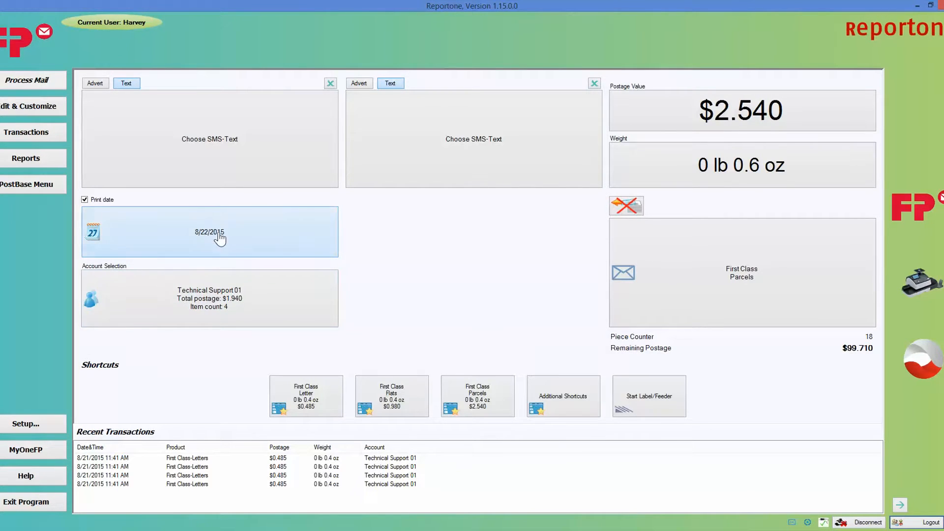
{"action": "left_click", "coordinate": [209, 232]}
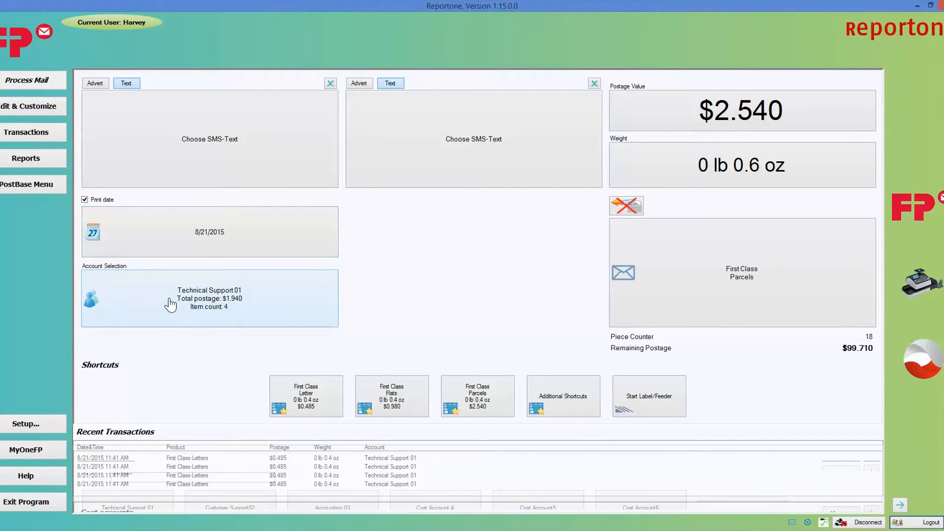
Try Accounting 03, return to Technical Support 01, and apply First Class Letter ($0.485).
{"action": "left_click", "coordinate": [333, 508]}
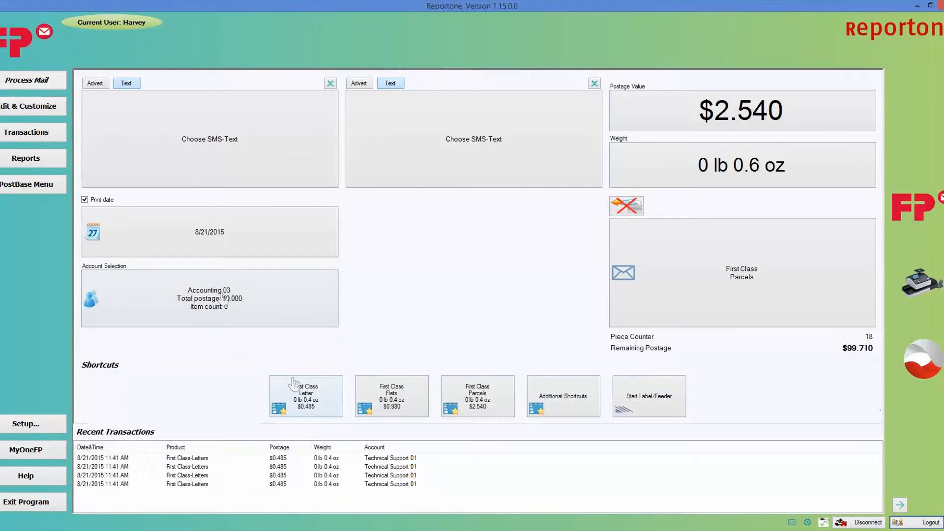
{"action": "left_click", "coordinate": [209, 298]}
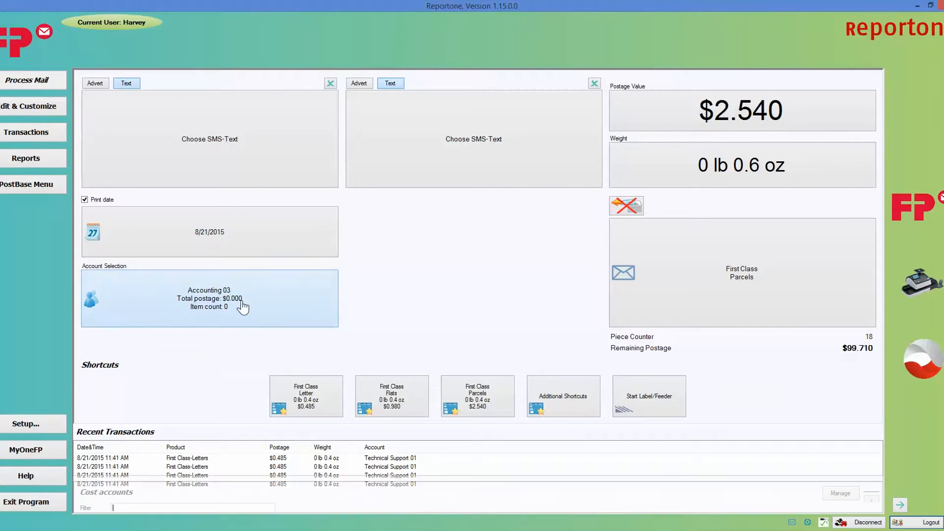
{"action": "left_click", "coordinate": [209, 299]}
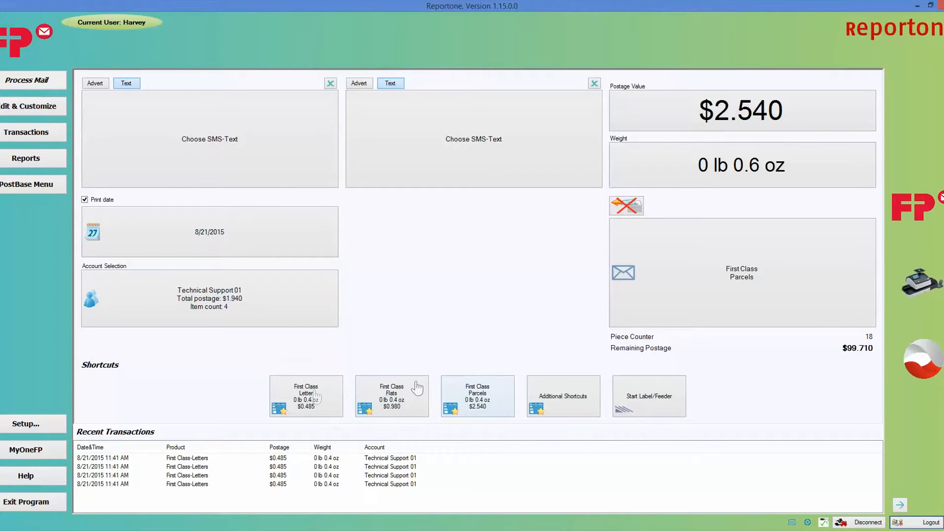
{"action": "left_click", "coordinate": [305, 395]}
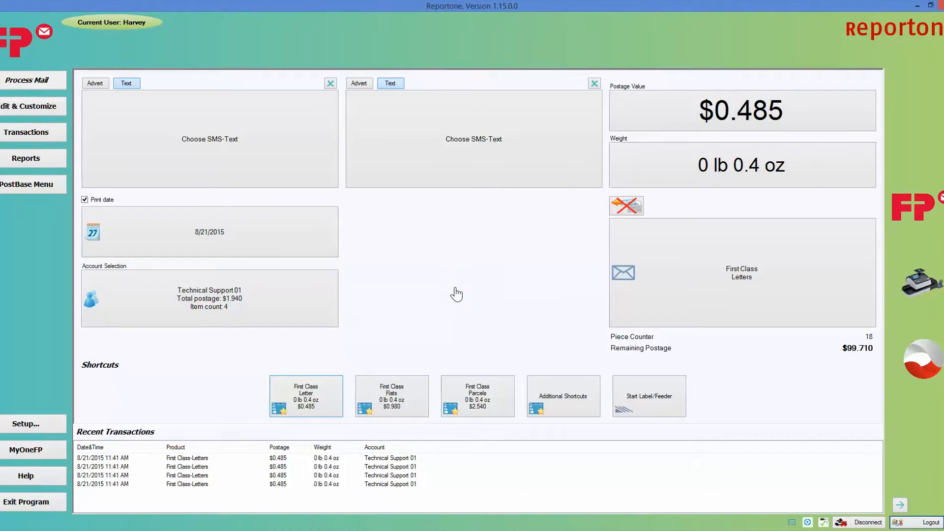
Cycle through First Class Flats, Parcels and Letter shortcuts, ending in the service wizard.
{"action": "left_click", "coordinate": [391, 396]}
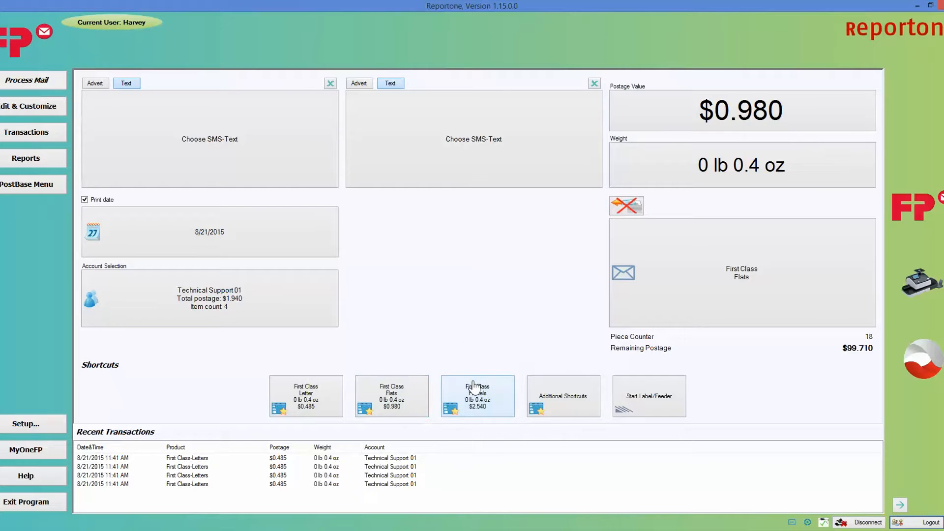
{"action": "left_click", "coordinate": [477, 396]}
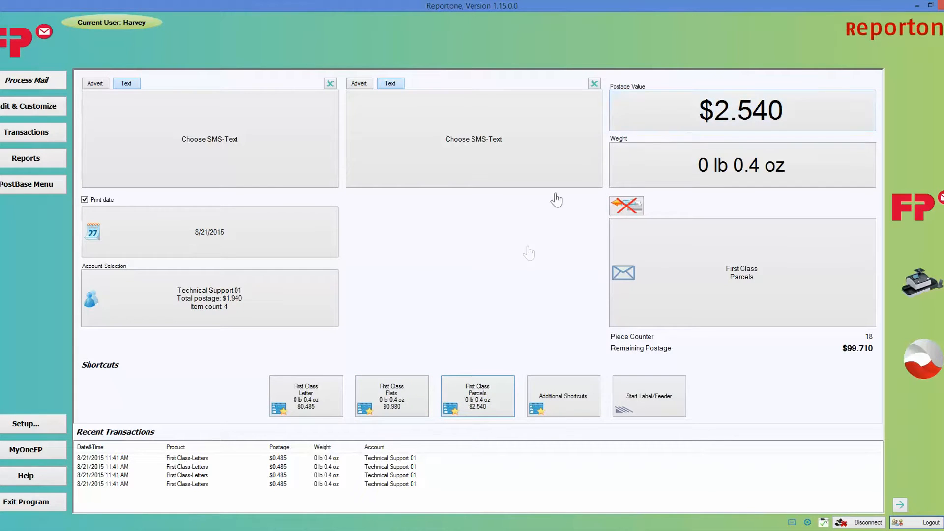
{"action": "mouse_move", "coordinate": [518, 277]}
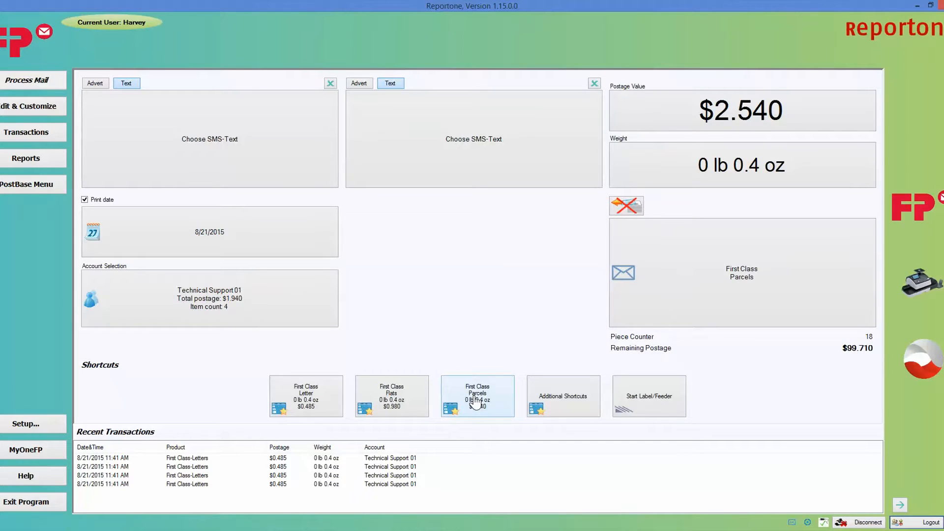
{"action": "left_click", "coordinate": [390, 395]}
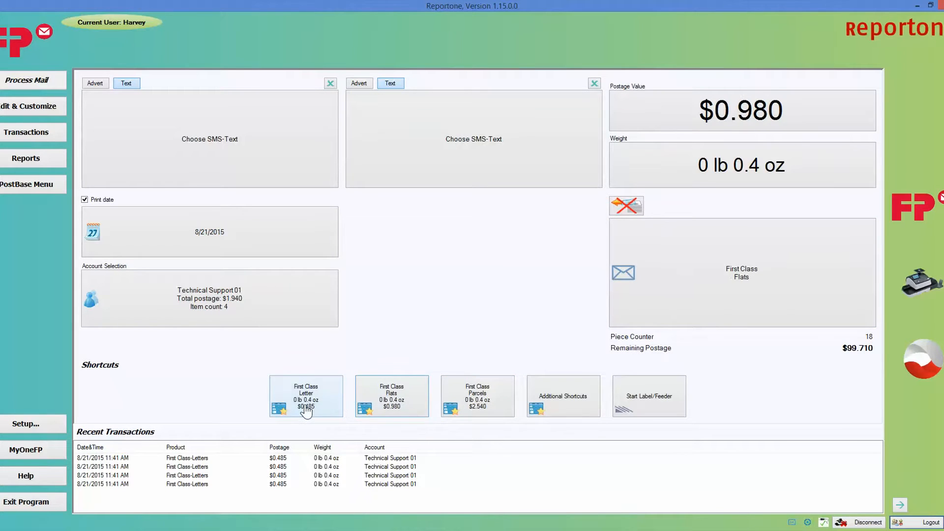
{"action": "left_click", "coordinate": [305, 395]}
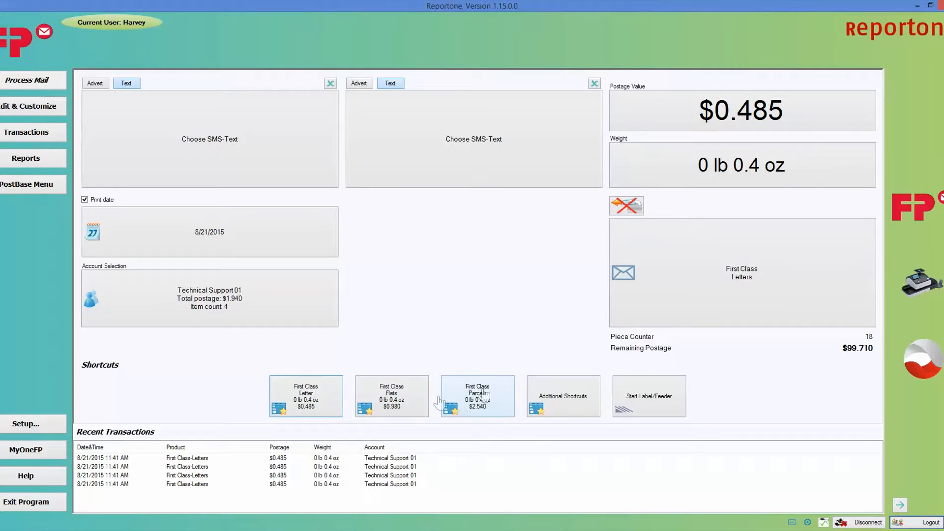
{"action": "left_click", "coordinate": [477, 395]}
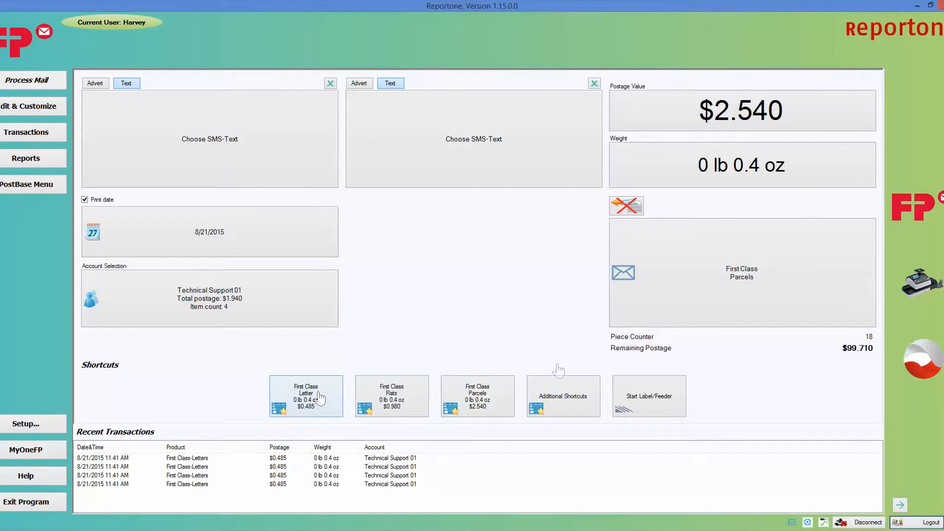
{"action": "left_click", "coordinate": [305, 396]}
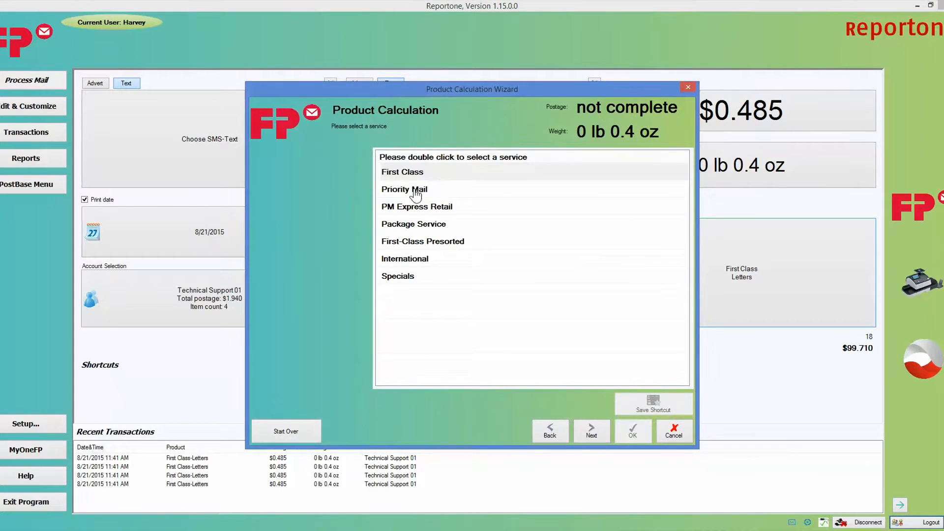
Highlight PM Express Retail, close the wizard unchosen, and reapply First Class Letter.
{"action": "left_click", "coordinate": [416, 206]}
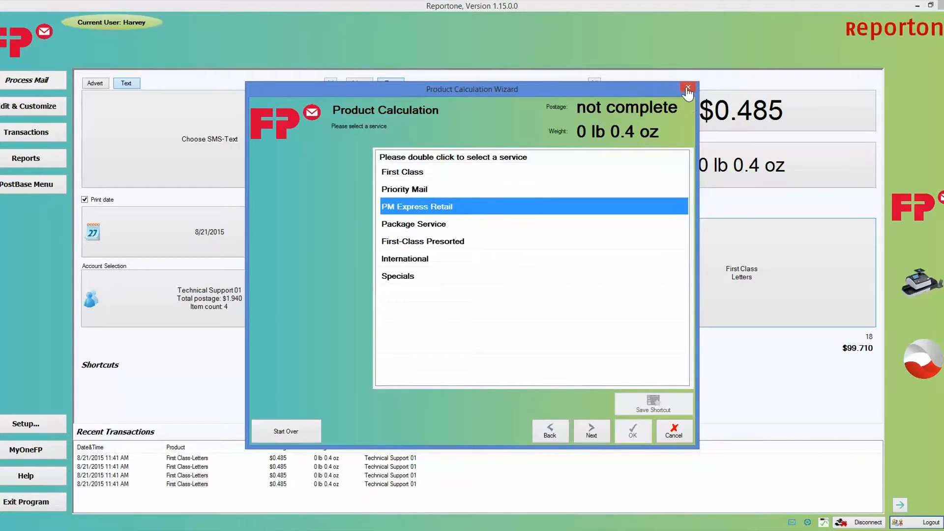
{"action": "left_click", "coordinate": [689, 89]}
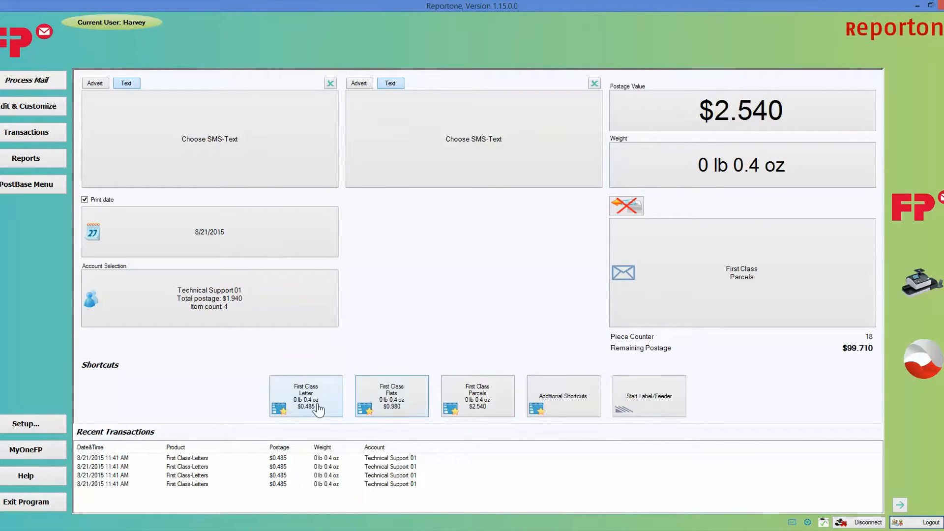
{"action": "left_click", "coordinate": [305, 396]}
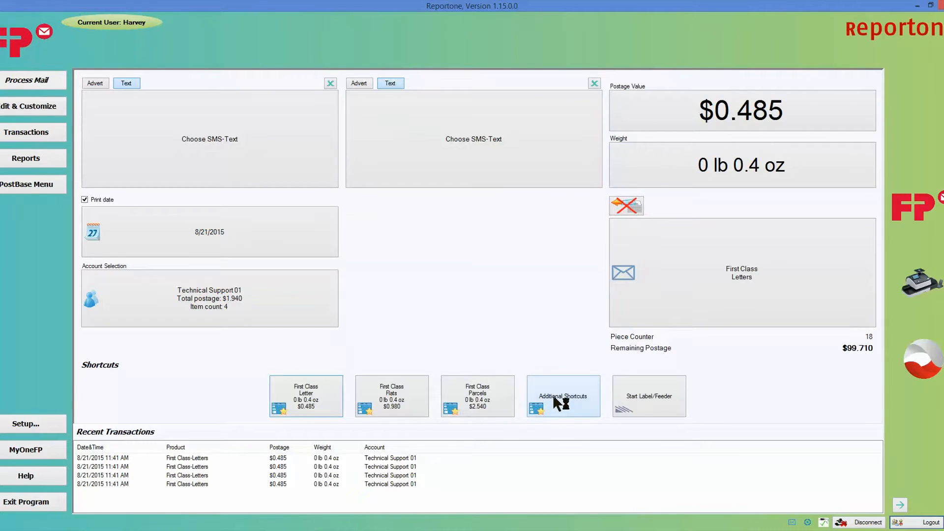
Pick the Specials Manual shortcut from additional shortcuts, setting postage to $0.000.
{"action": "left_click", "coordinate": [564, 396]}
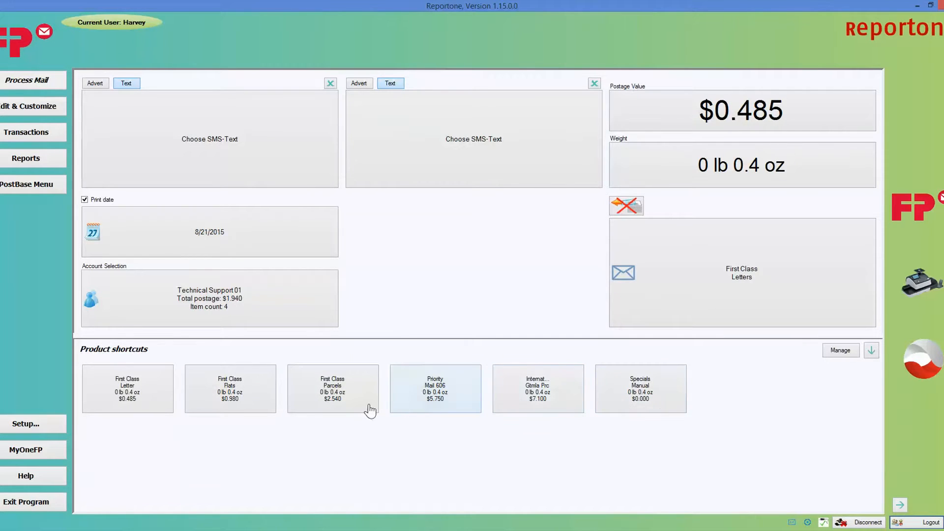
{"action": "left_click", "coordinate": [641, 389]}
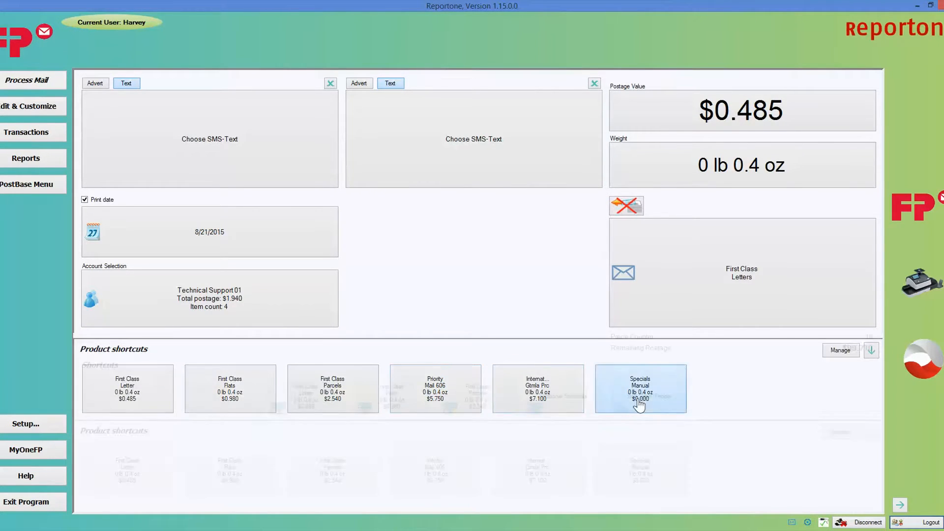
{"action": "left_click", "coordinate": [641, 388]}
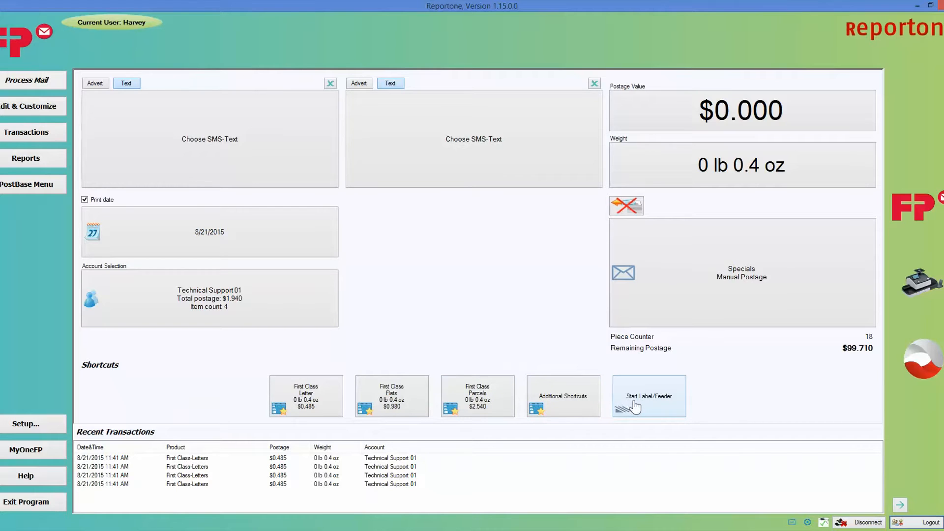
{"action": "mouse_move", "coordinate": [662, 408]}
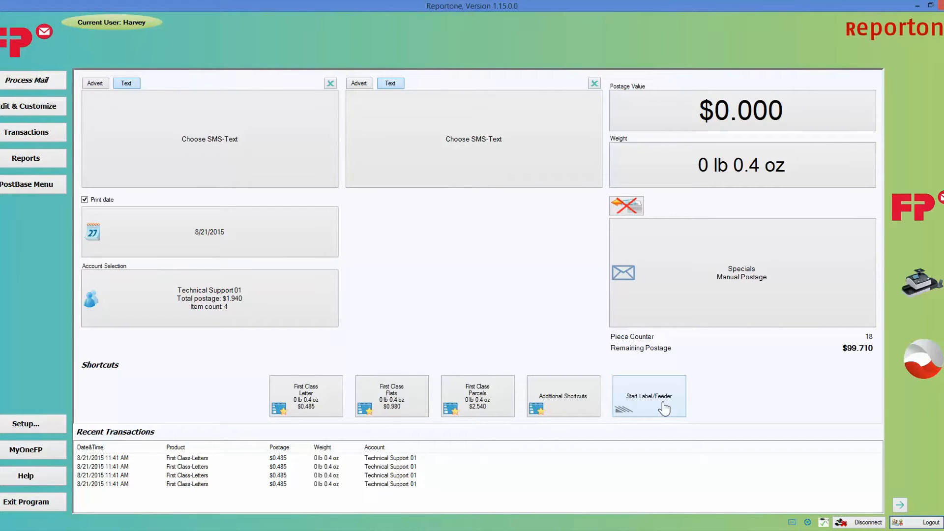
{"action": "left_click", "coordinate": [649, 395]}
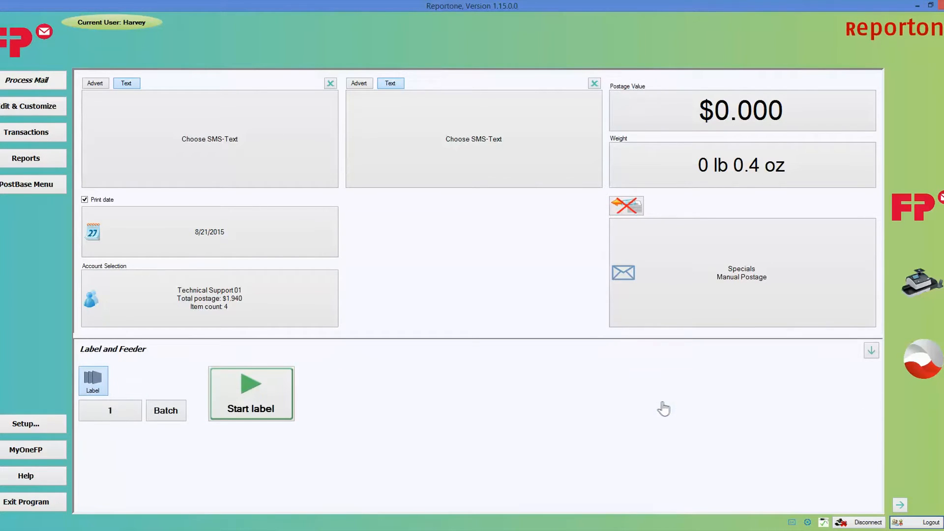
{"action": "left_click", "coordinate": [110, 411]}
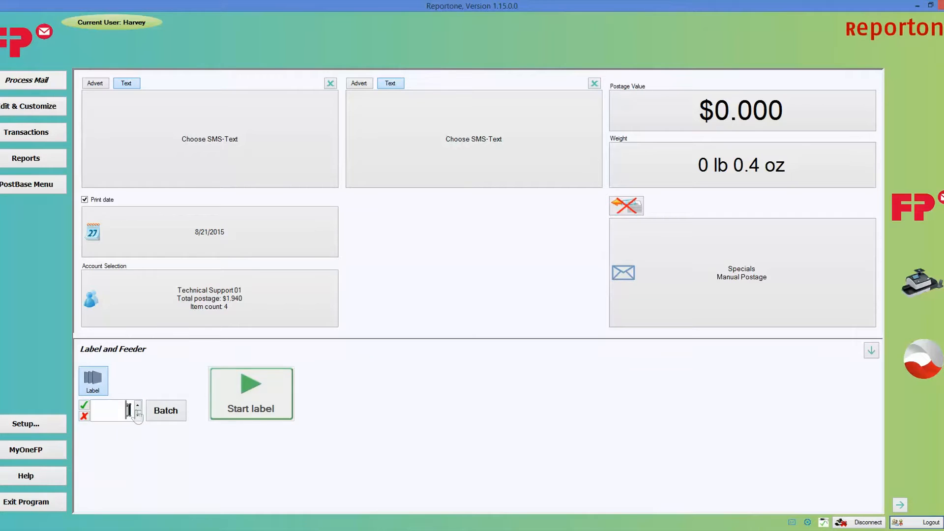
{"action": "left_click", "coordinate": [137, 413]}
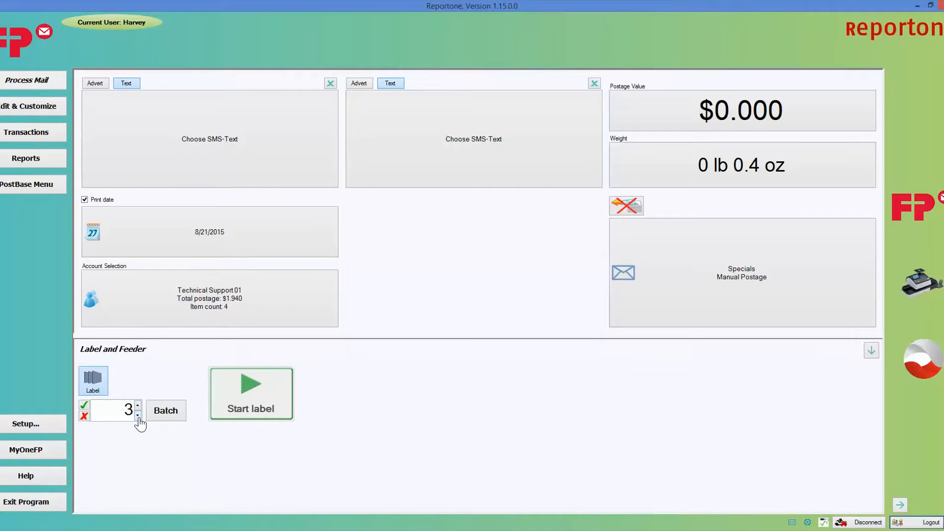
{"action": "left_click", "coordinate": [138, 415]}
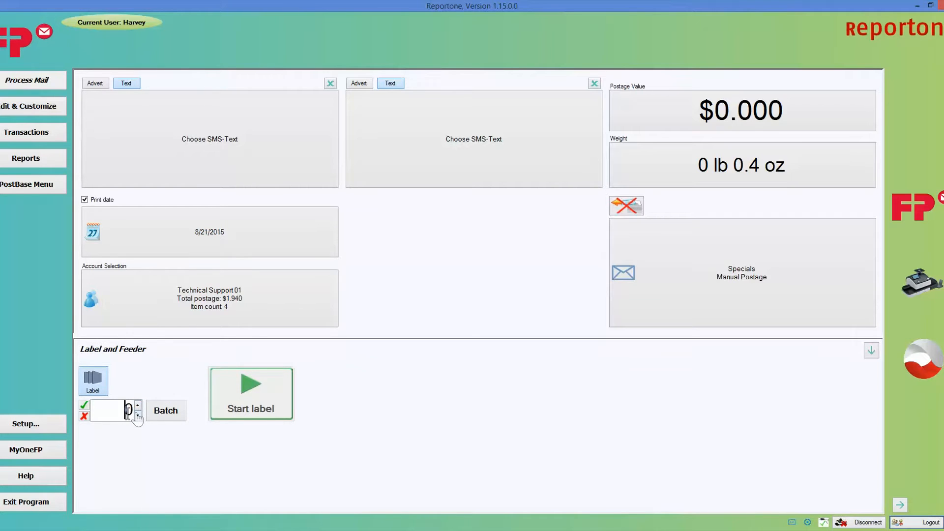
{"action": "left_click", "coordinate": [136, 407]}
{"action": "type", "text": "2"}
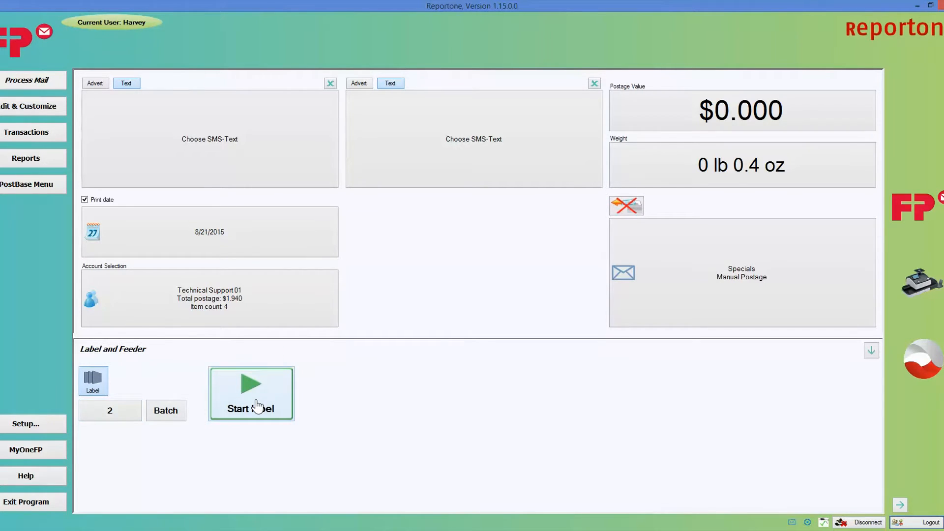
{"action": "left_click", "coordinate": [251, 393]}
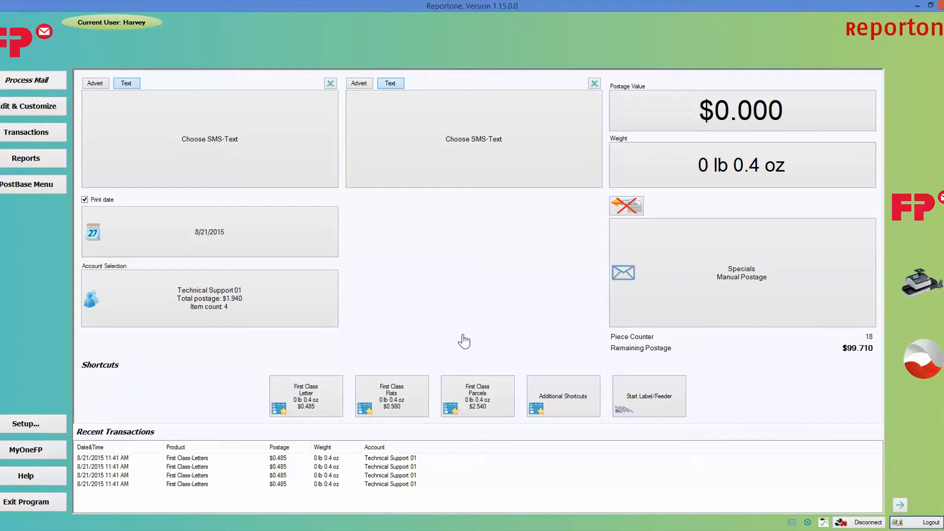
{"action": "mouse_move", "coordinate": [713, 332]}
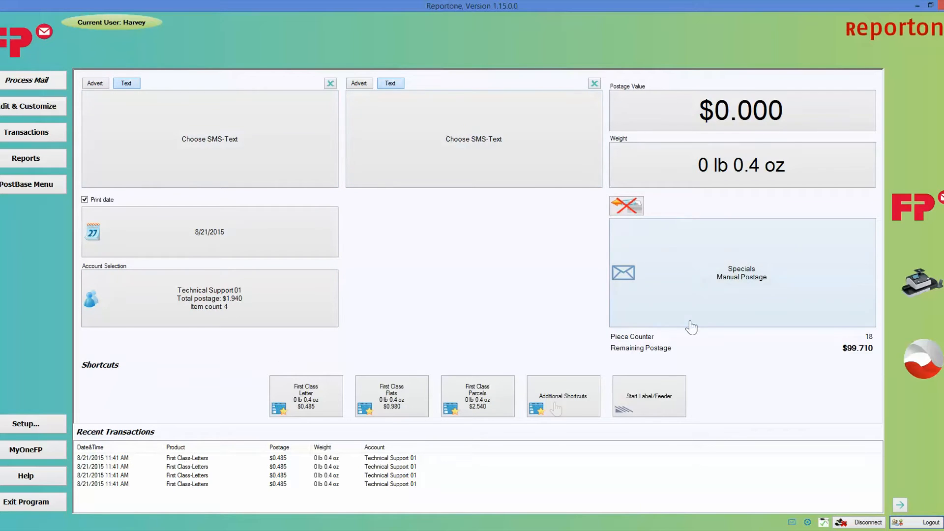
{"action": "mouse_move", "coordinate": [405, 295]}
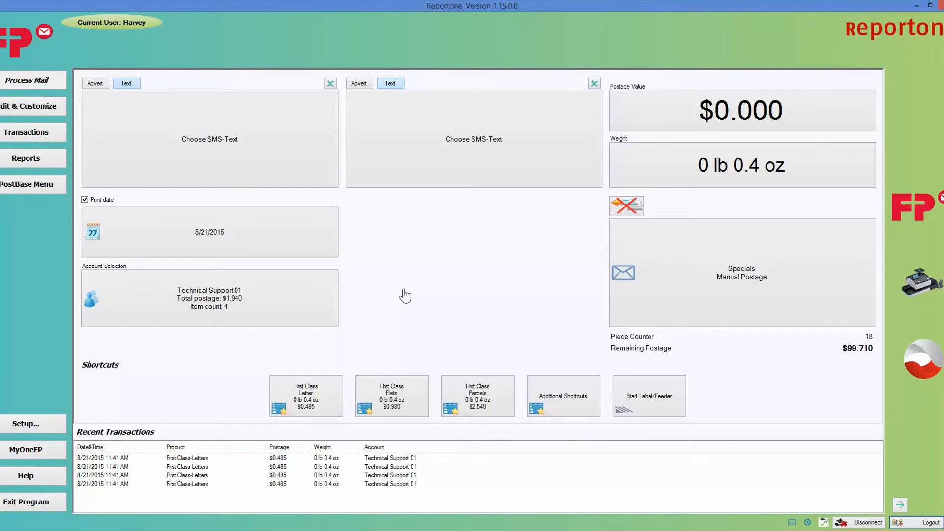
{"action": "mouse_move", "coordinate": [537, 362]}
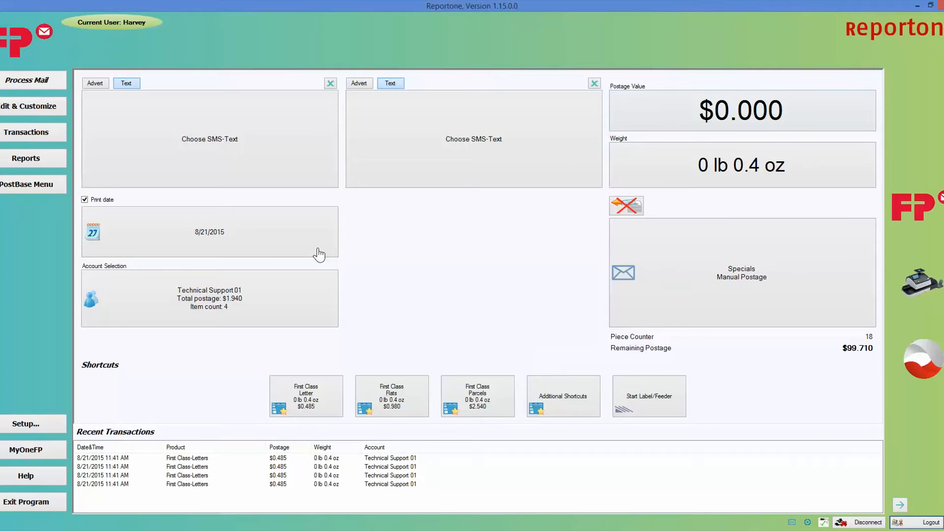
Switch the account to Customer Support02, then back to Technical Support 01.
{"action": "left_click", "coordinate": [210, 298]}
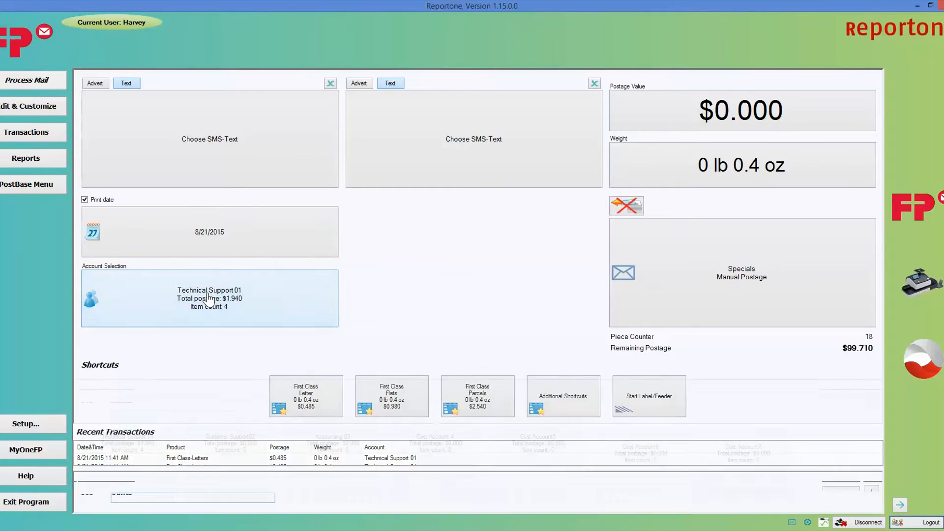
{"action": "left_click", "coordinate": [209, 298]}
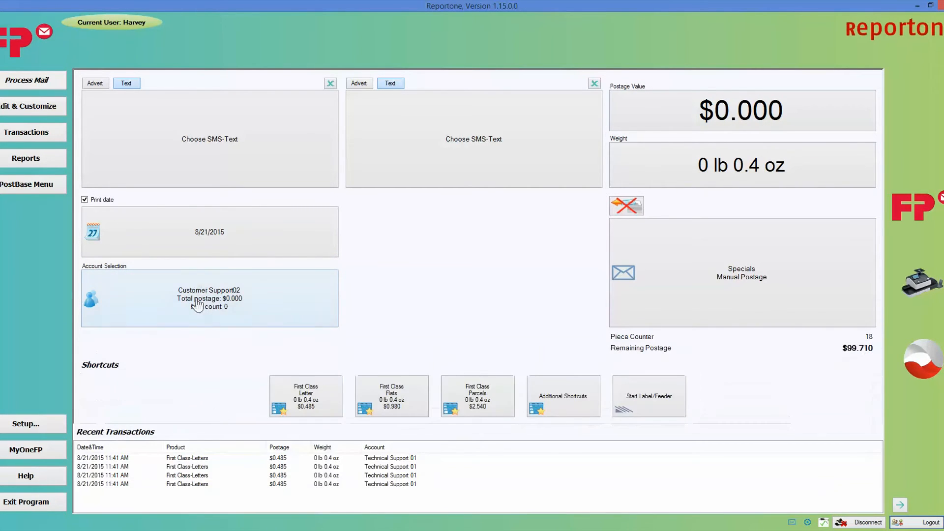
{"action": "left_click", "coordinate": [209, 298]}
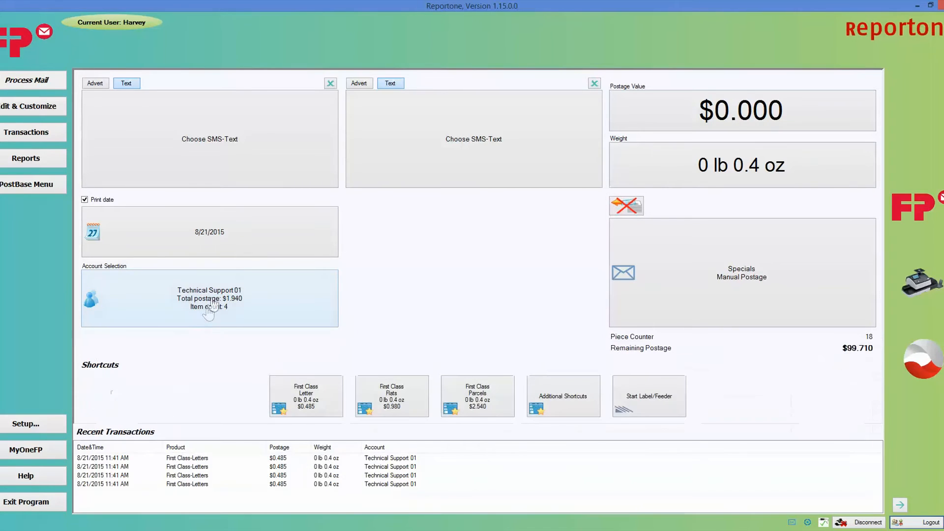
{"action": "left_click", "coordinate": [209, 298]}
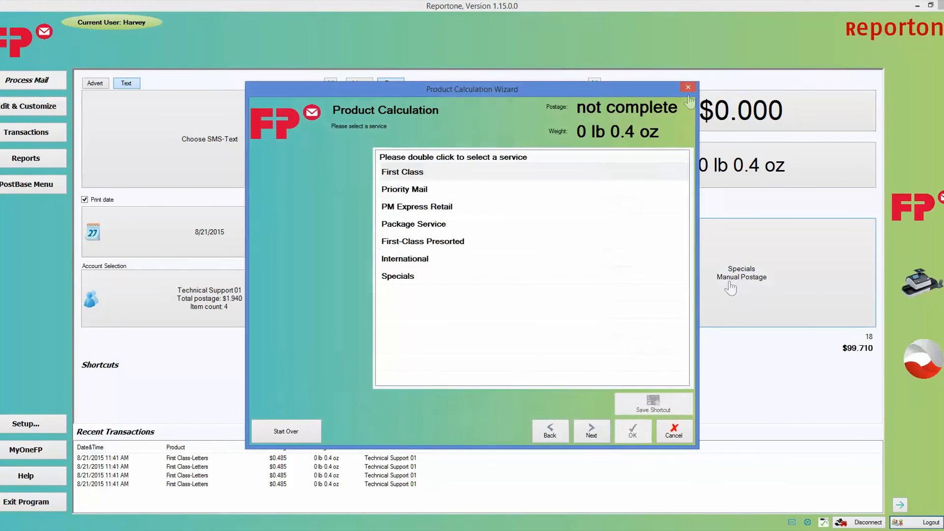
Close the calculation wizard and apply the First Class Parcels shortcut for $2.540 postage.
{"action": "left_click", "coordinate": [687, 88]}
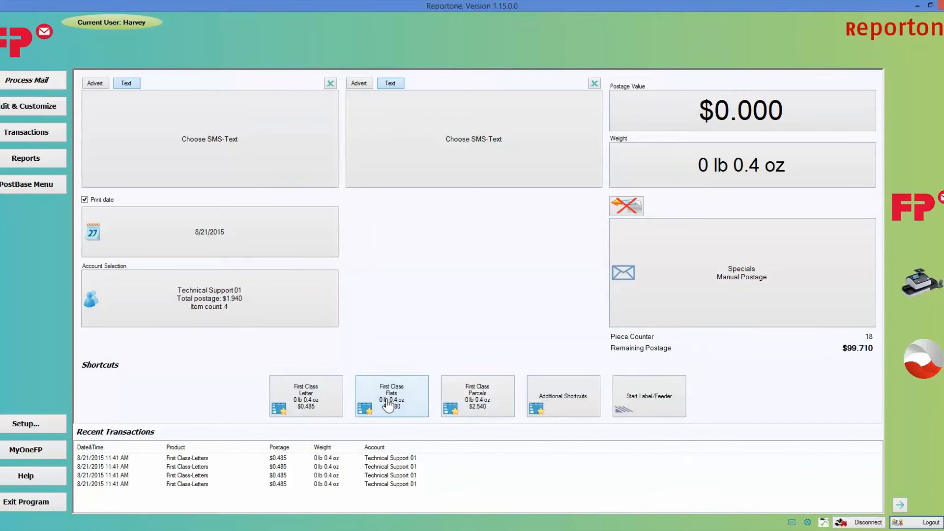
{"action": "left_click", "coordinate": [478, 395]}
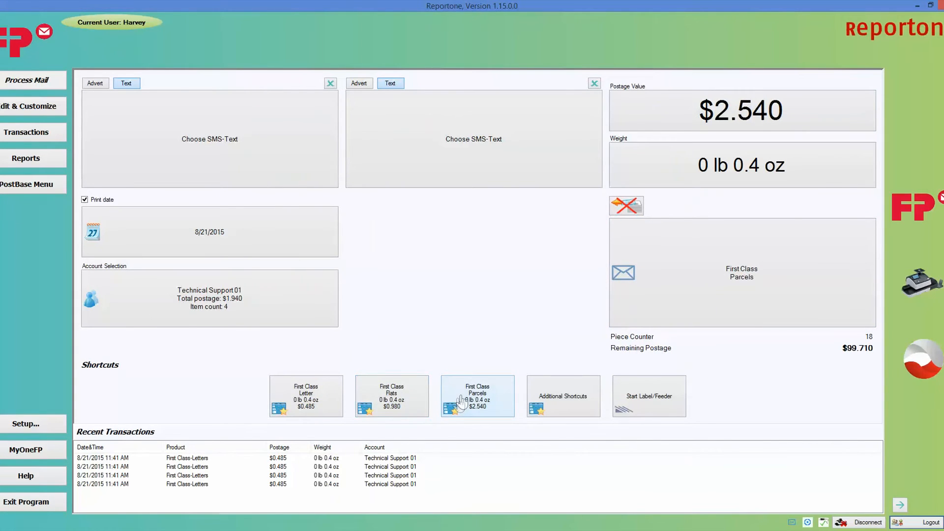
{"action": "mouse_move", "coordinate": [561, 305]}
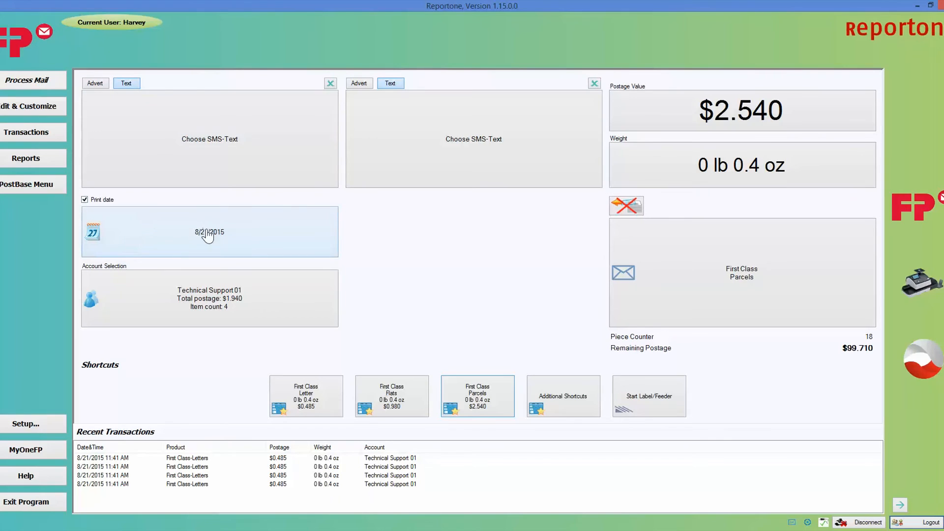
{"action": "mouse_move", "coordinate": [222, 242]}
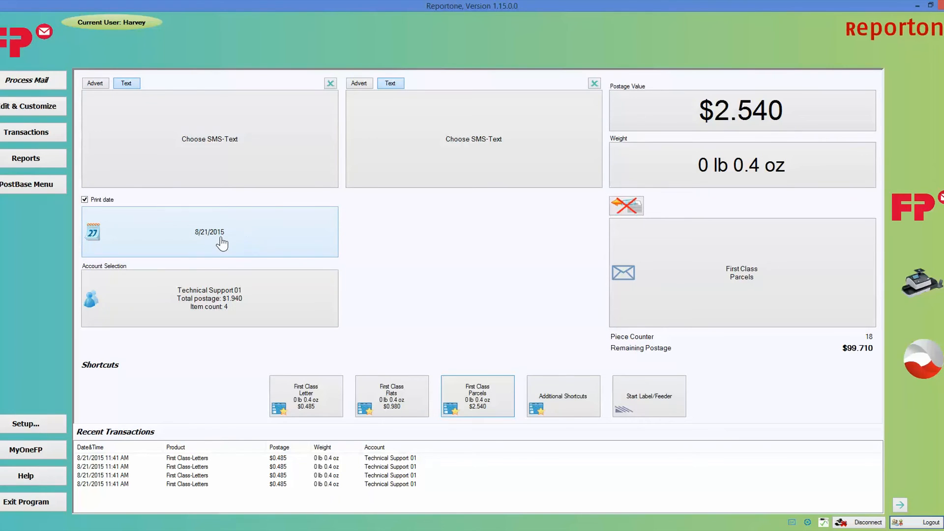
{"action": "mouse_move", "coordinate": [223, 246]}
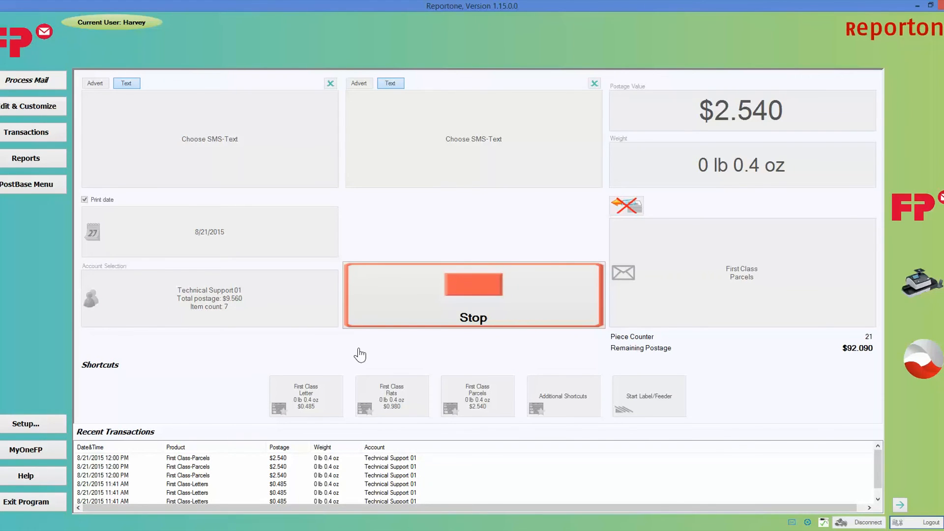
{"action": "mouse_move", "coordinate": [339, 354]}
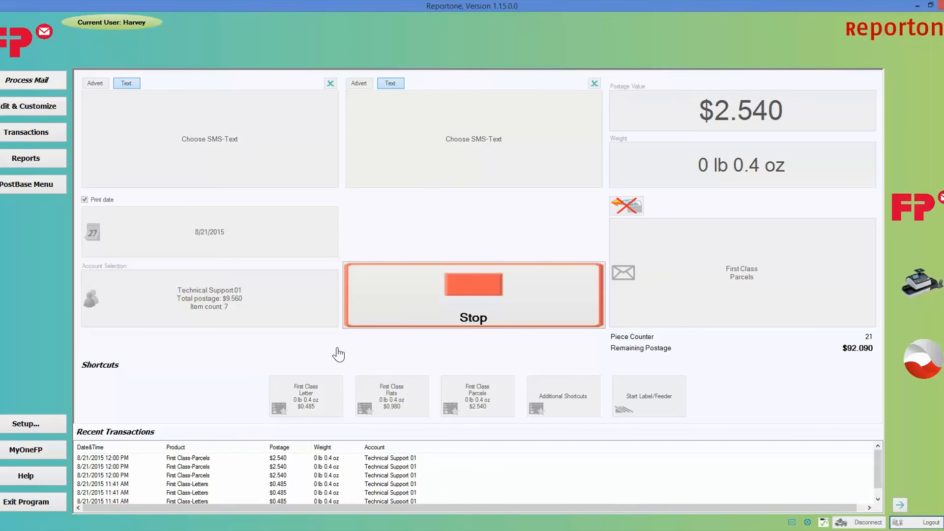